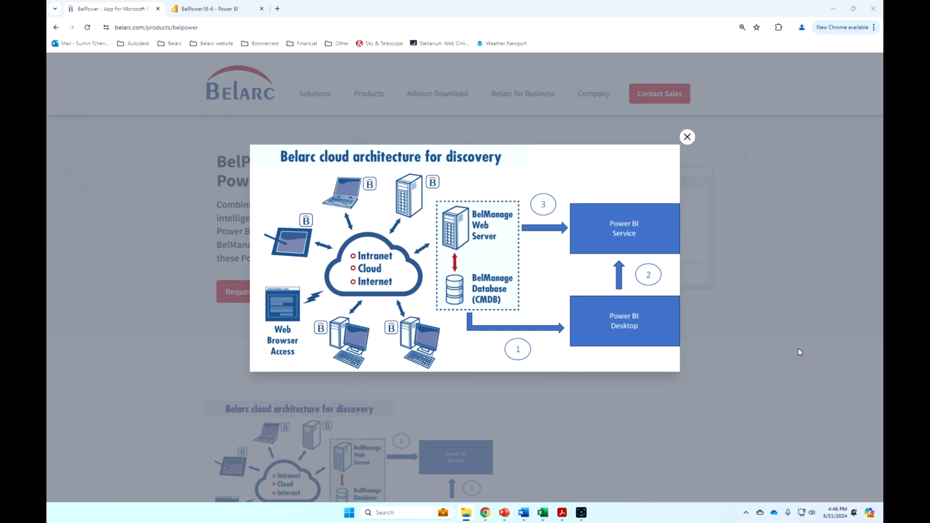
mouse_move(808, 345)
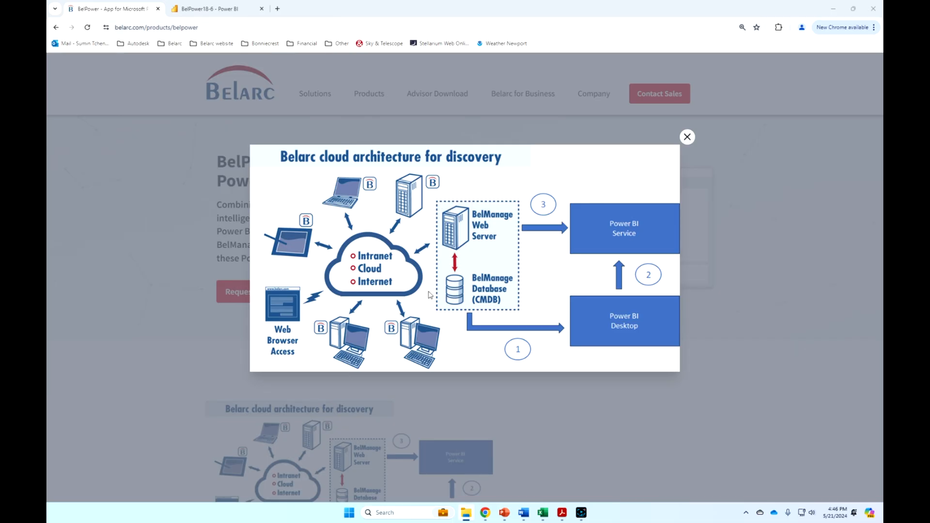
mouse_move(519, 314)
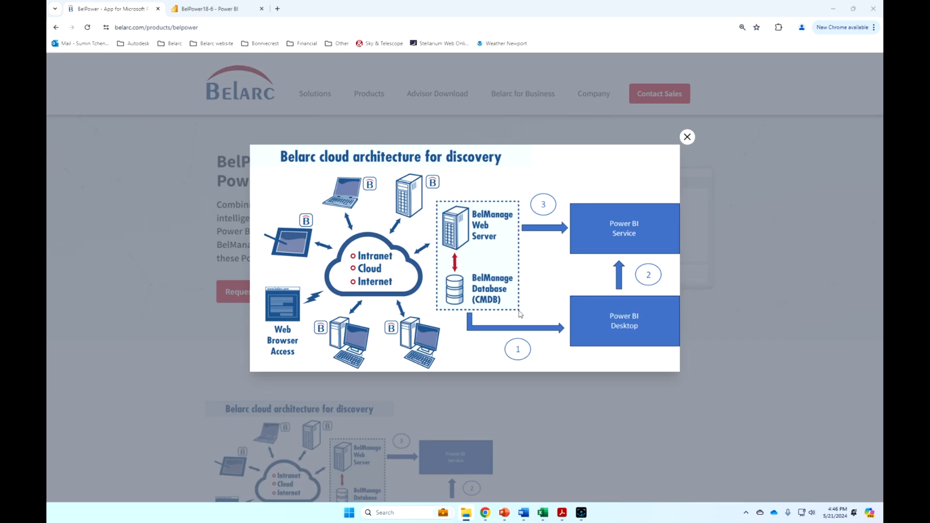
mouse_move(513, 204)
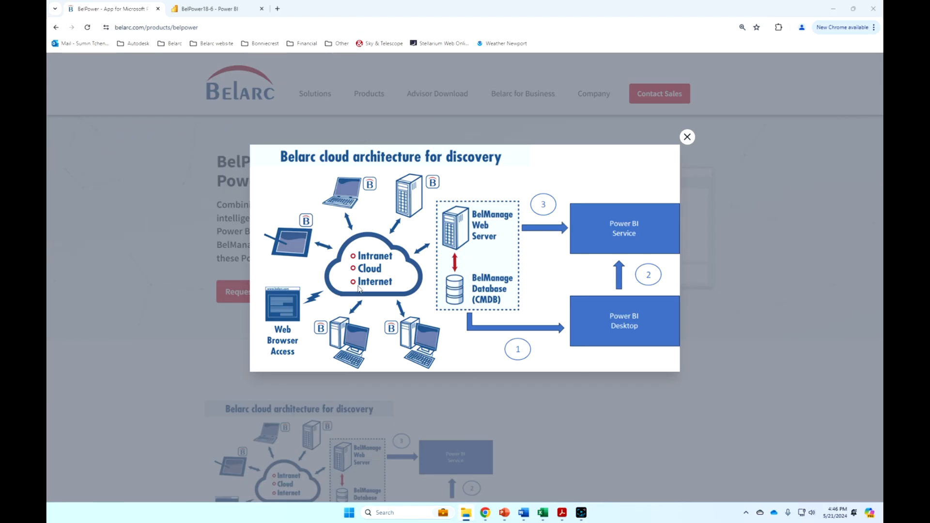
mouse_move(416, 366)
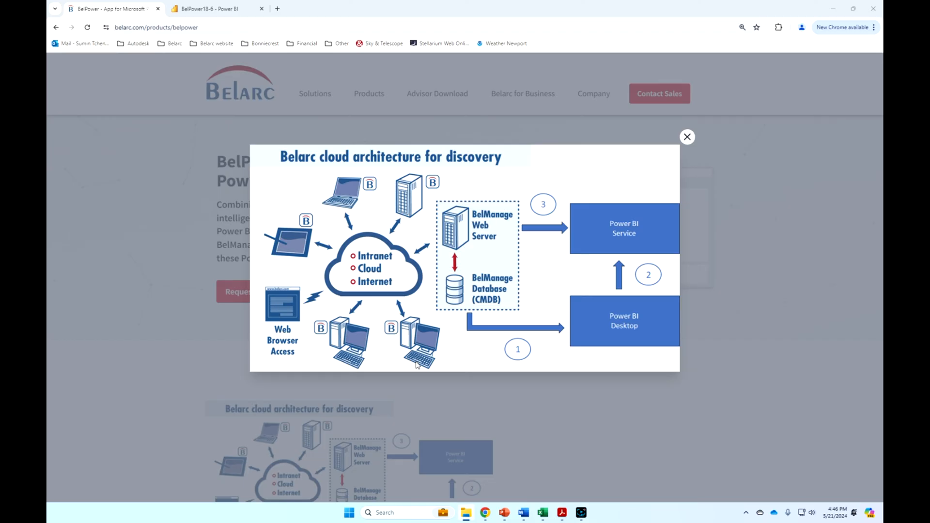
mouse_move(426, 319)
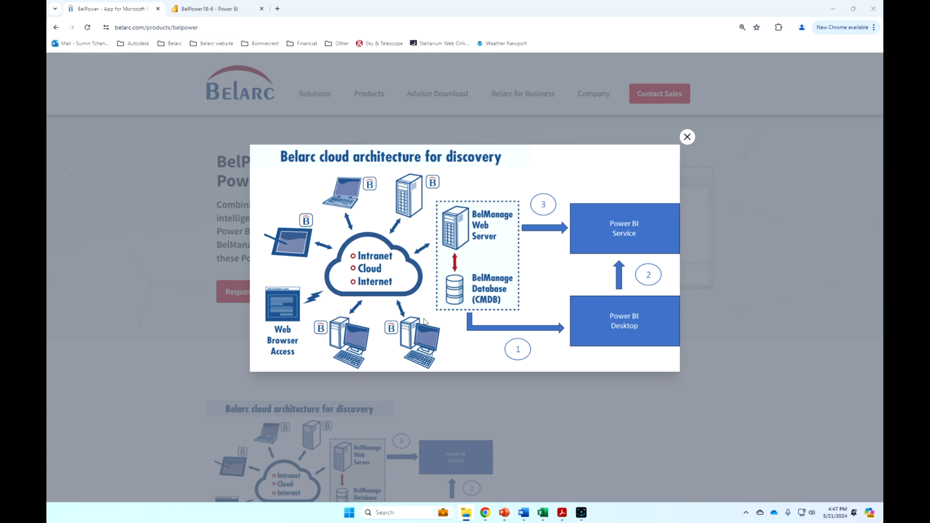
mouse_move(379, 279)
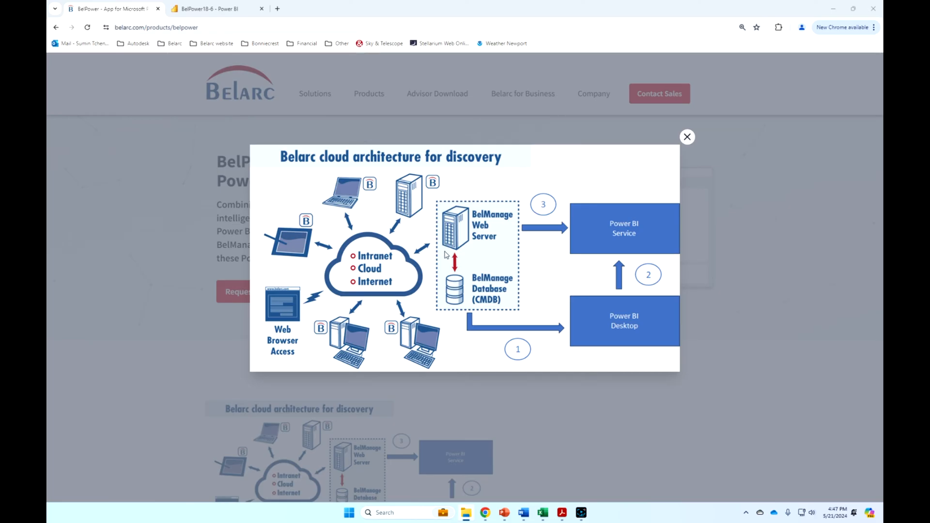
mouse_move(472, 314)
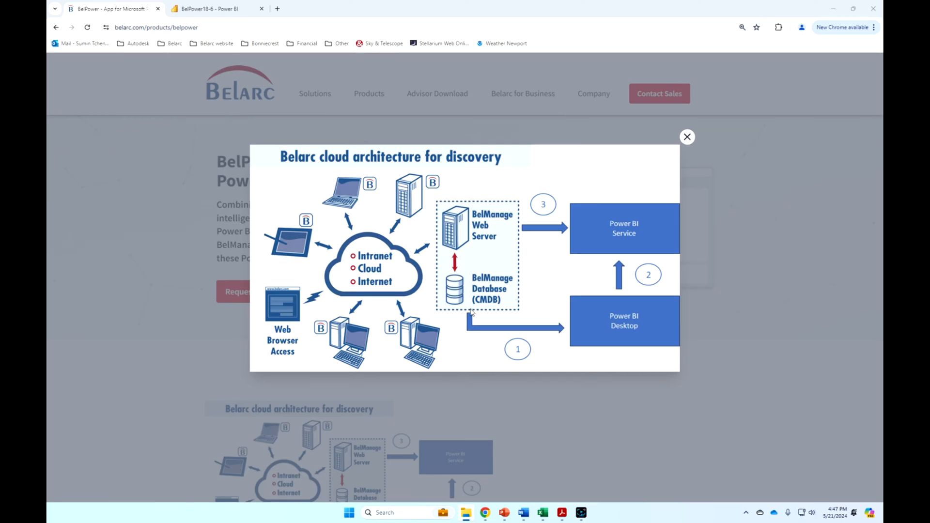
mouse_move(468, 303)
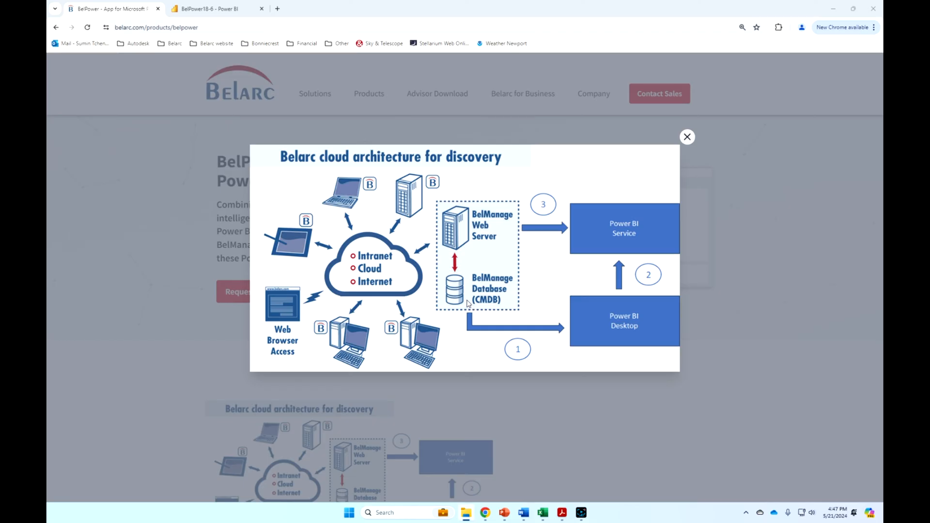
mouse_move(294, 293)
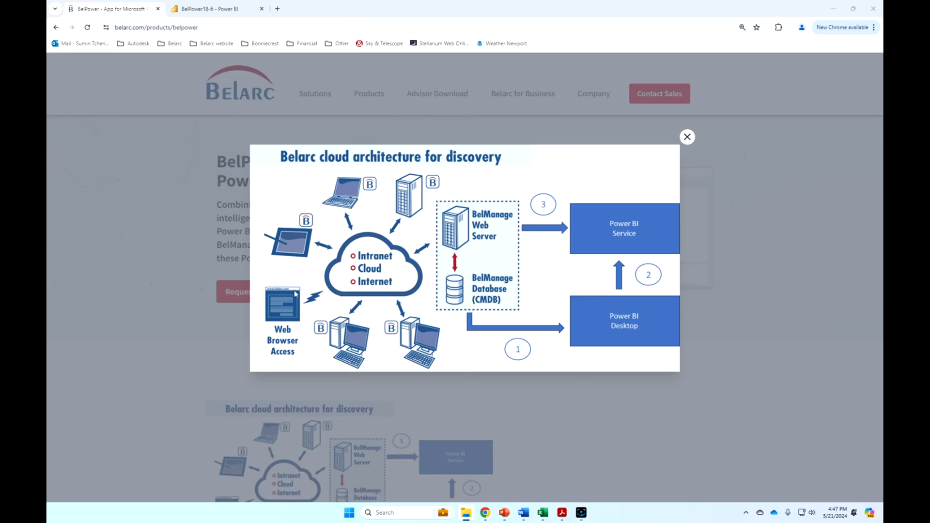
mouse_move(484, 405)
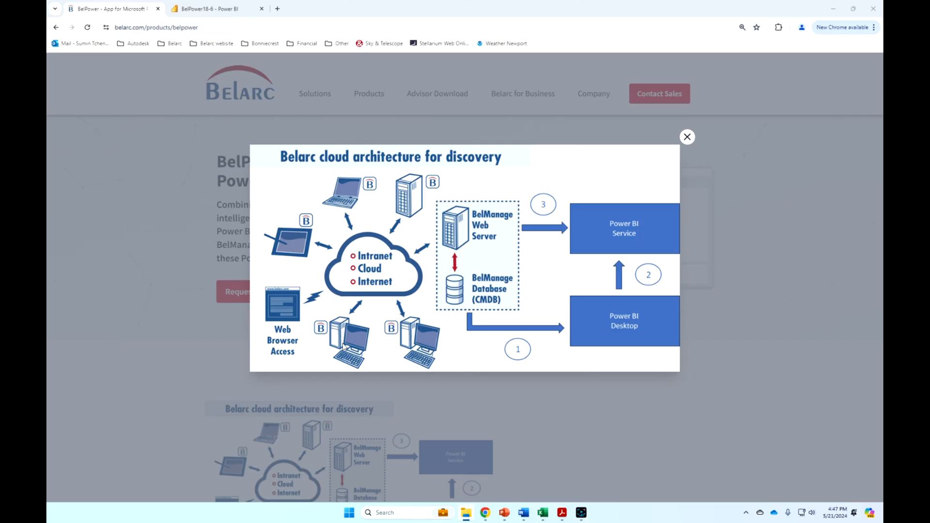
mouse_move(316, 231)
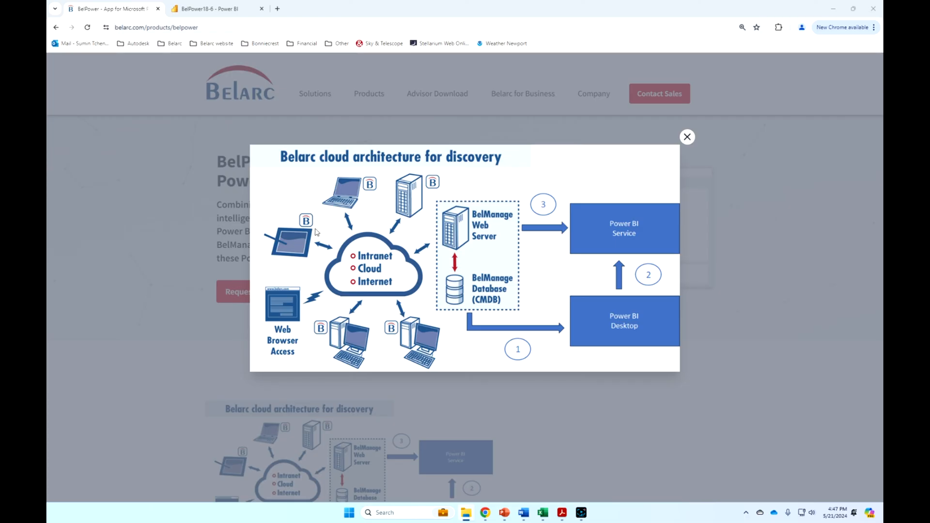
mouse_move(451, 188)
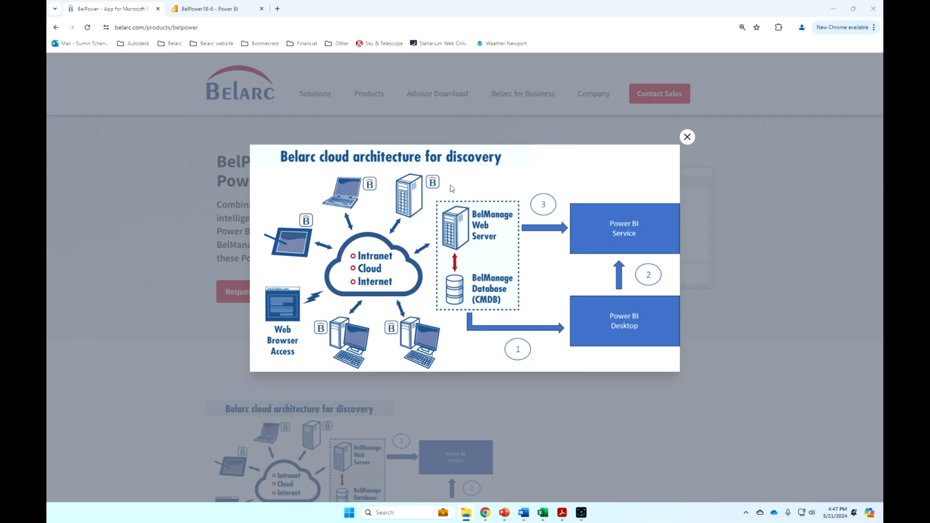
mouse_move(419, 223)
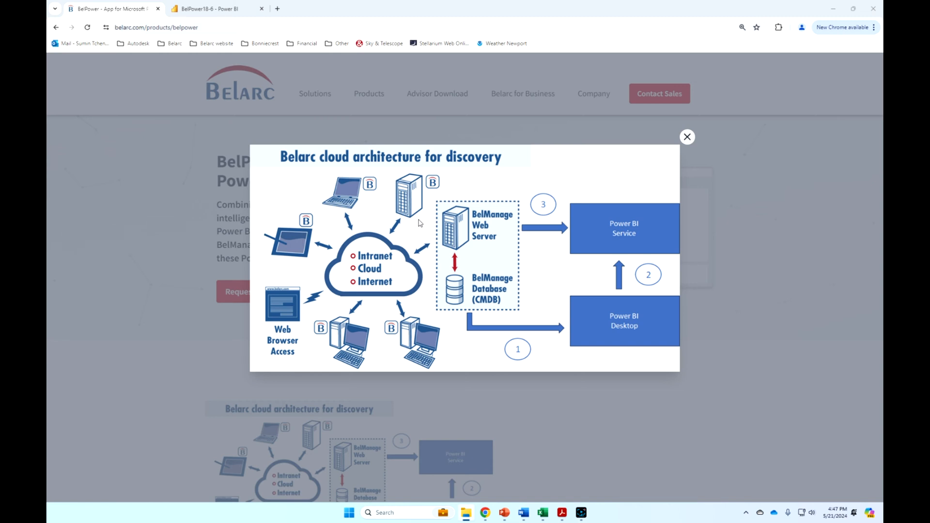
mouse_move(476, 267)
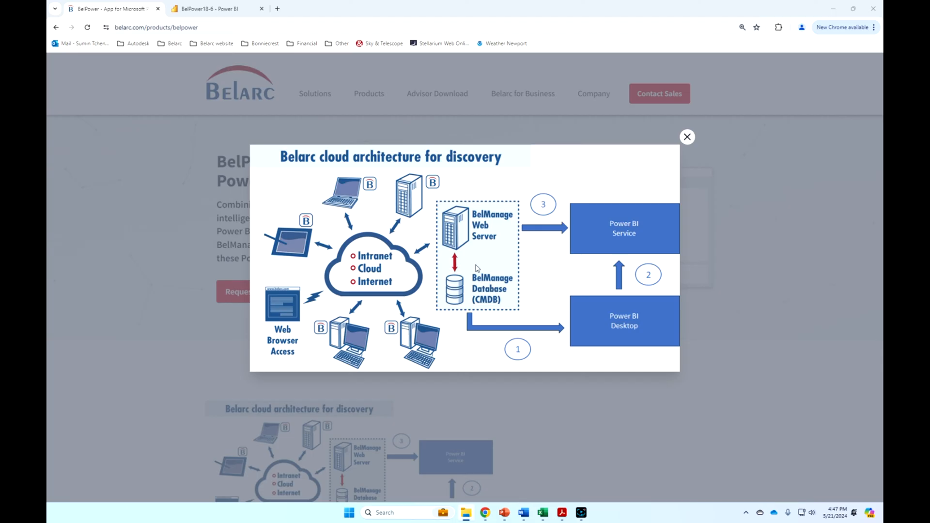
mouse_move(383, 358)
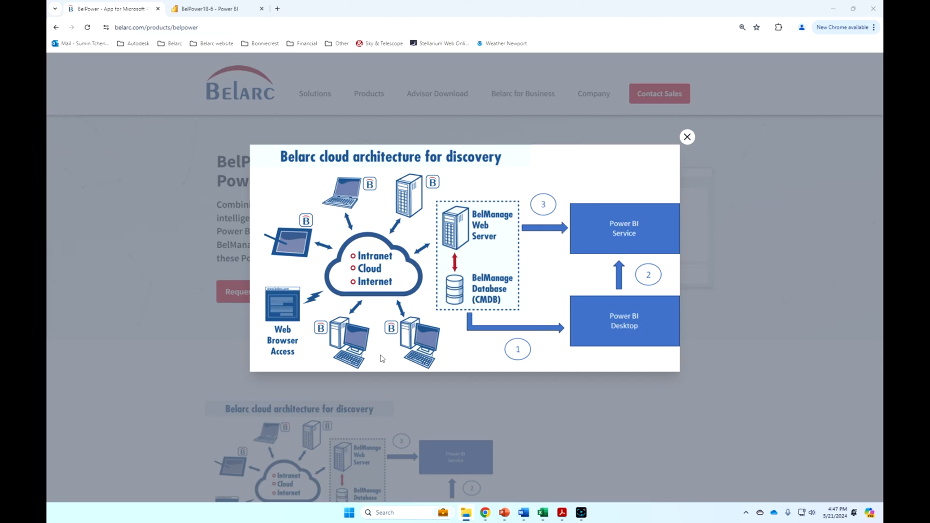
mouse_move(459, 264)
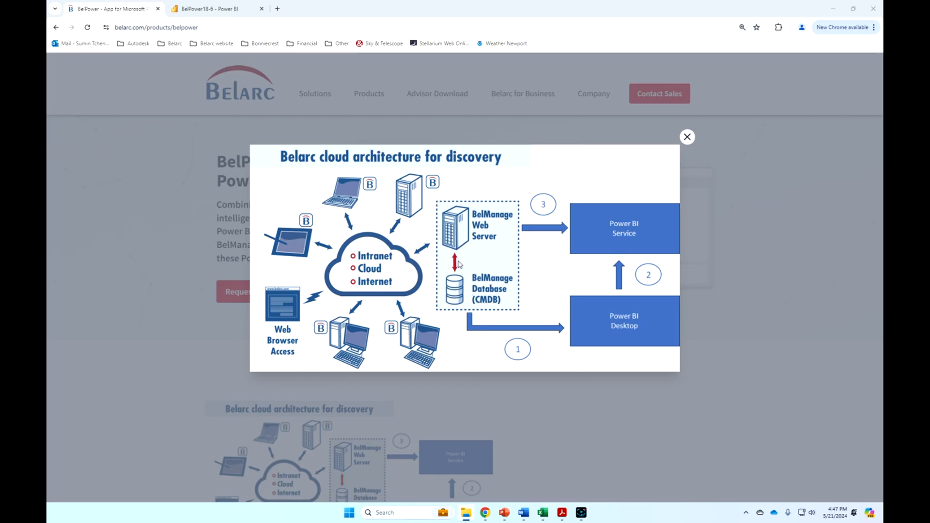
mouse_move(495, 331)
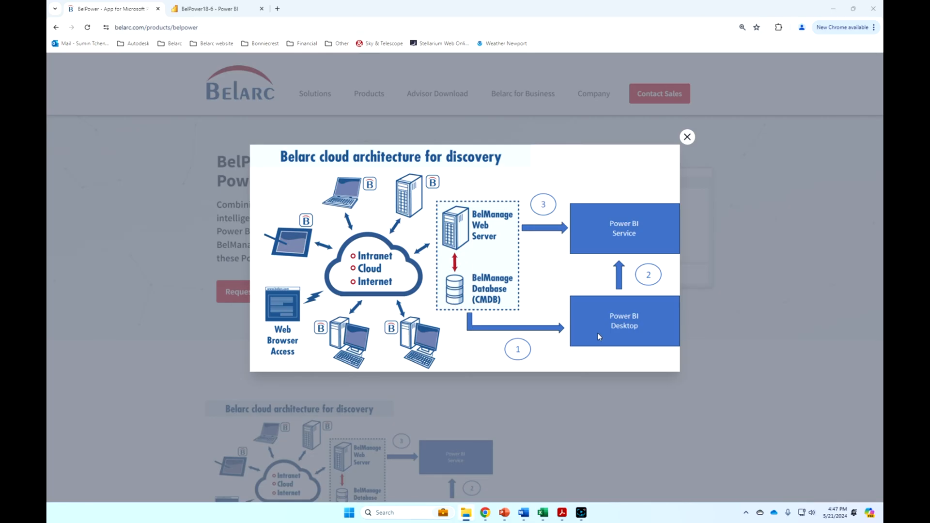
mouse_move(632, 350)
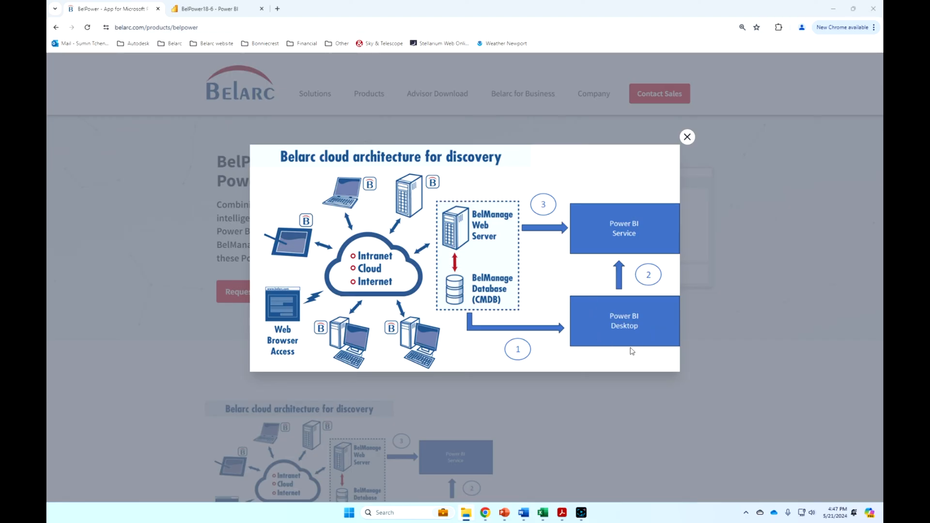
mouse_move(615, 350)
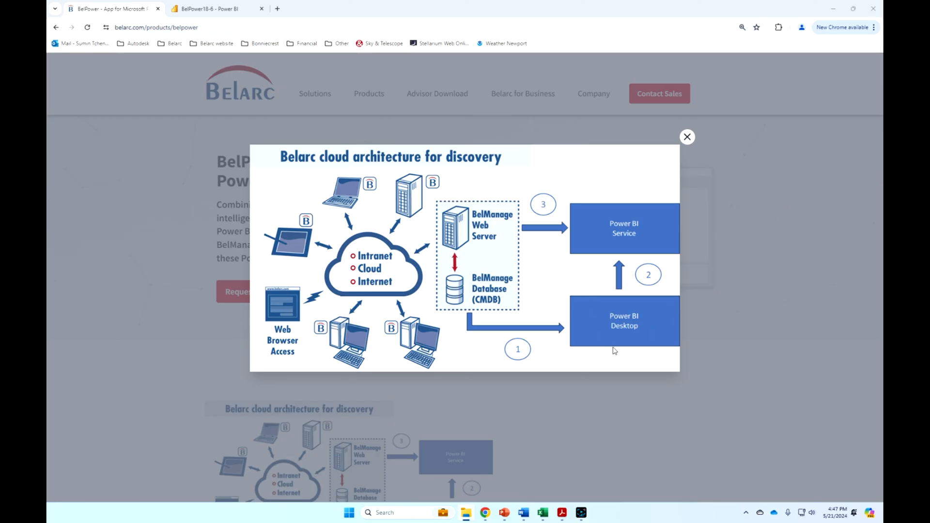
mouse_move(656, 346)
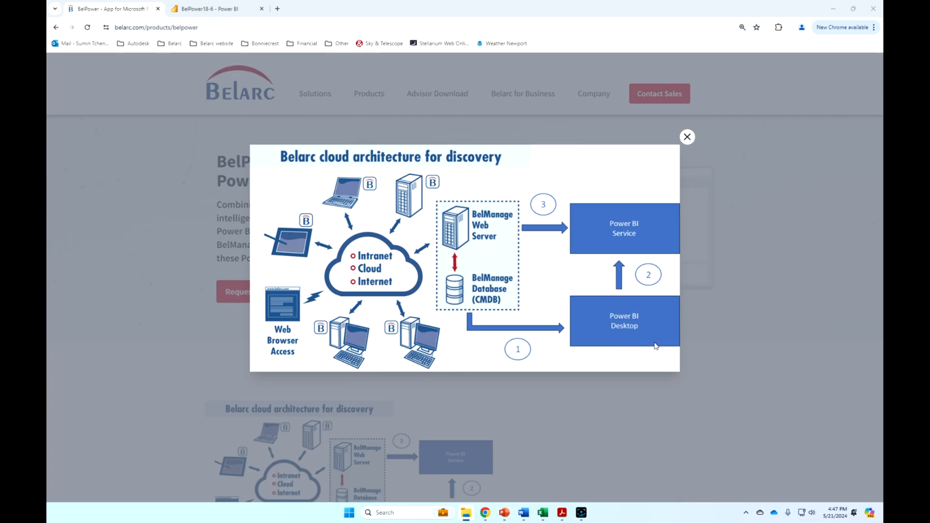
mouse_move(666, 238)
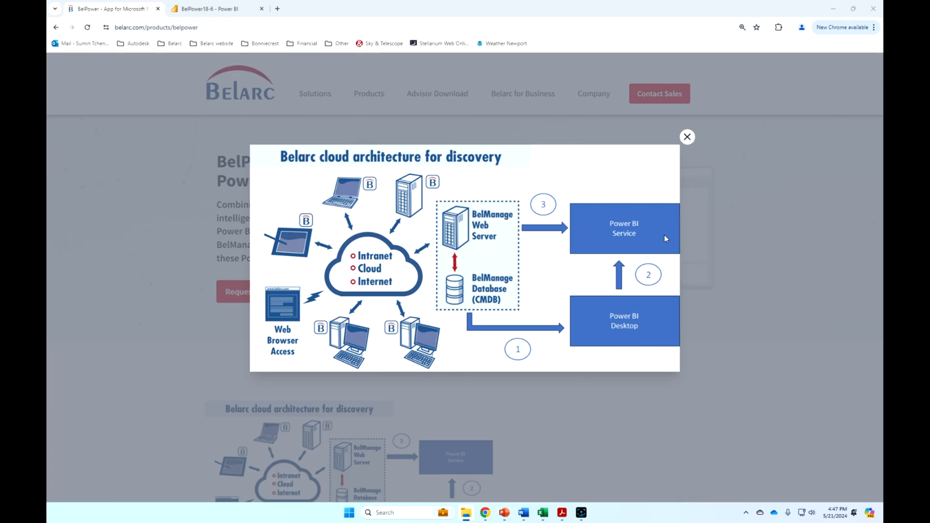
mouse_move(611, 245)
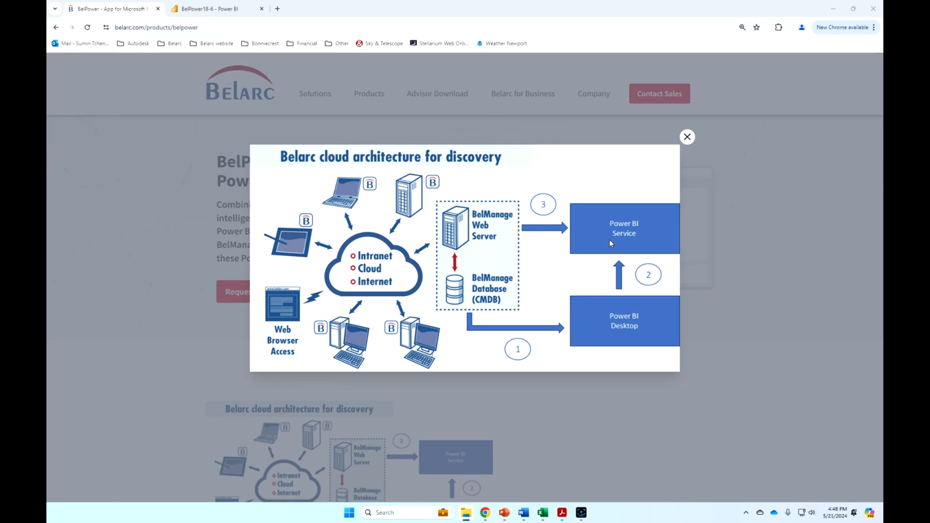
mouse_move(591, 217)
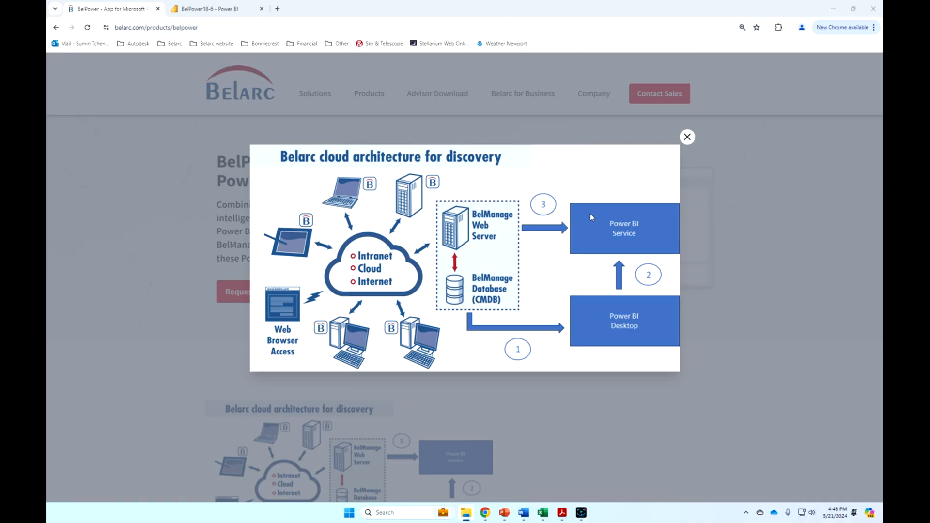
Switch to the BelPower18-6 browser tab and bring its Dashboard page into view
left_click(211, 9)
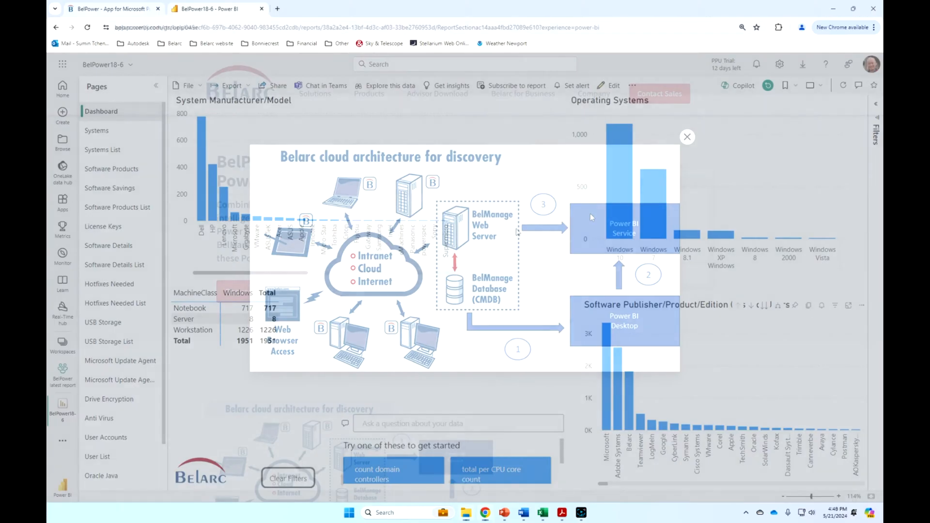
left_click(687, 135)
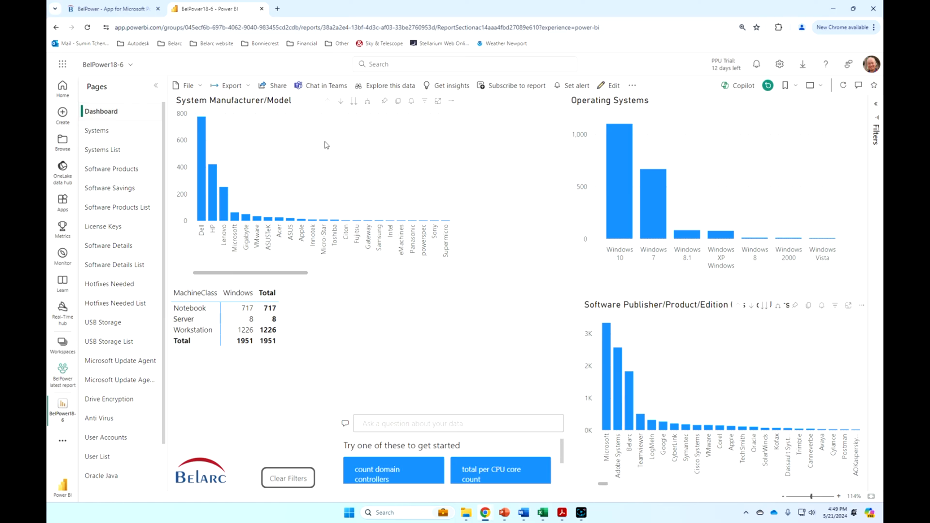
mouse_move(314, 140)
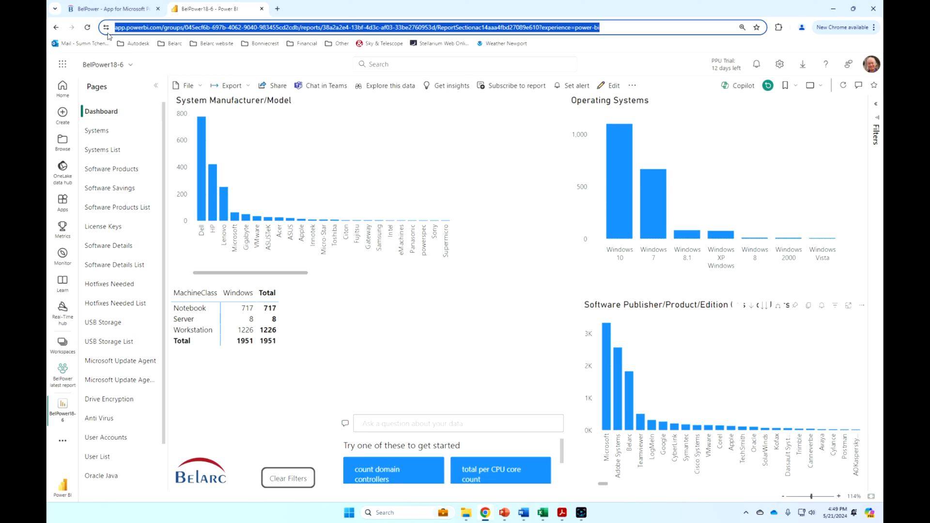
mouse_move(232, 39)
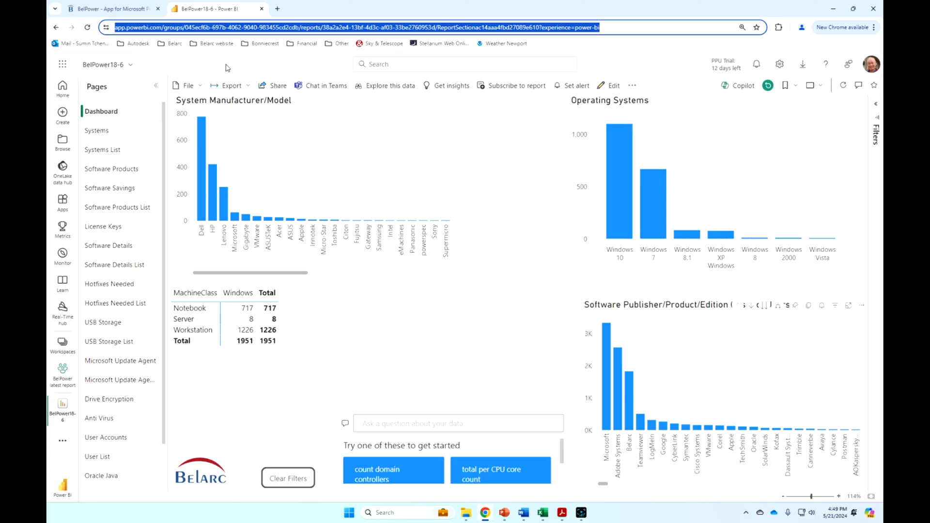
mouse_move(337, 139)
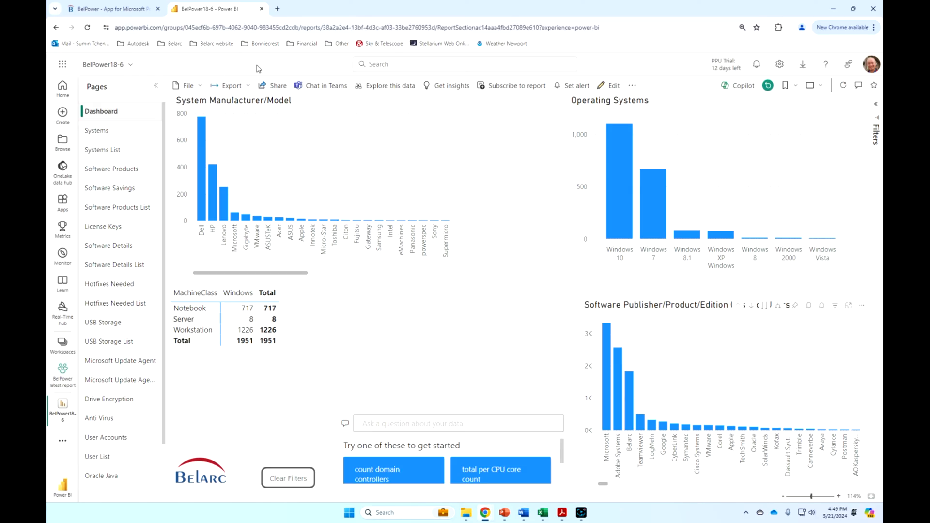
mouse_move(277, 91)
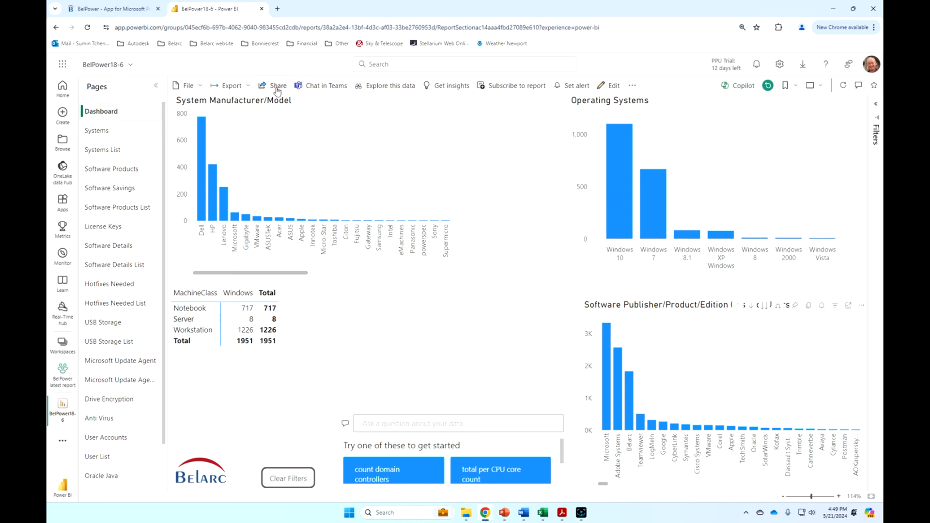
left_click(277, 85)
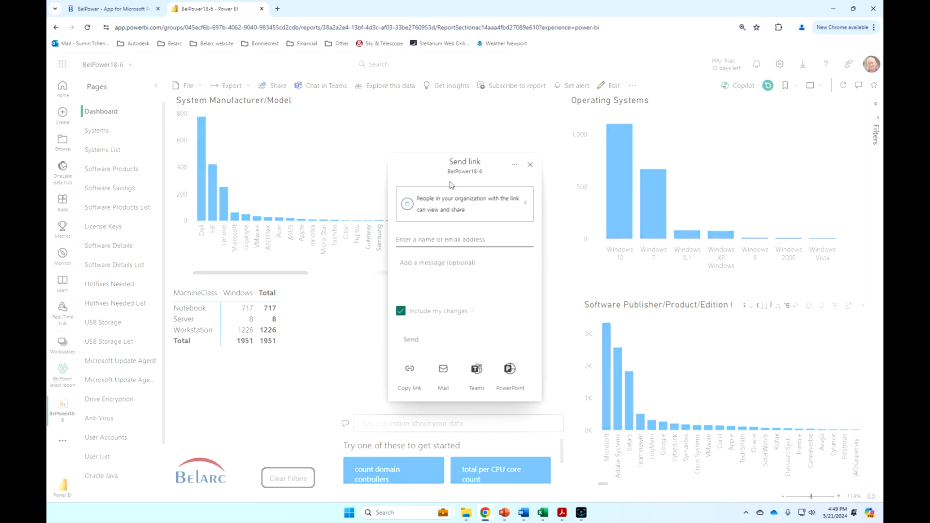
mouse_move(530, 165)
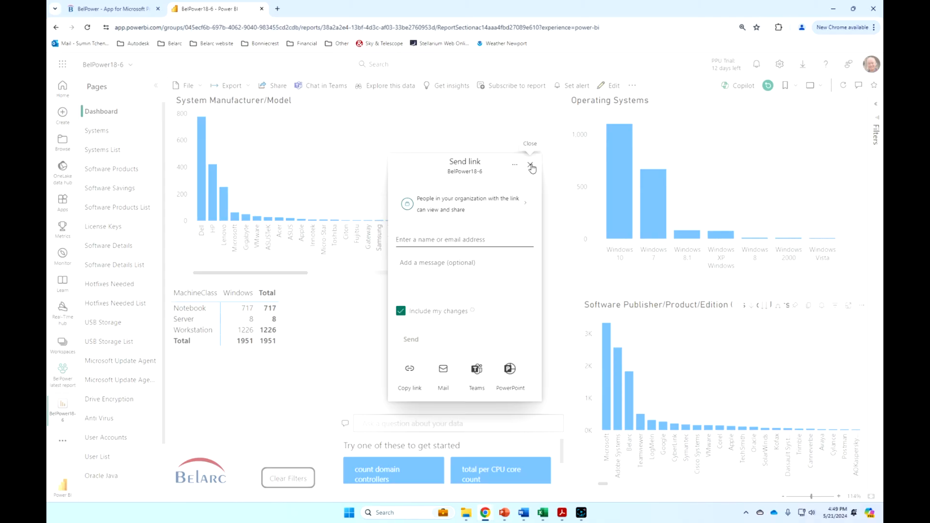
left_click(530, 166)
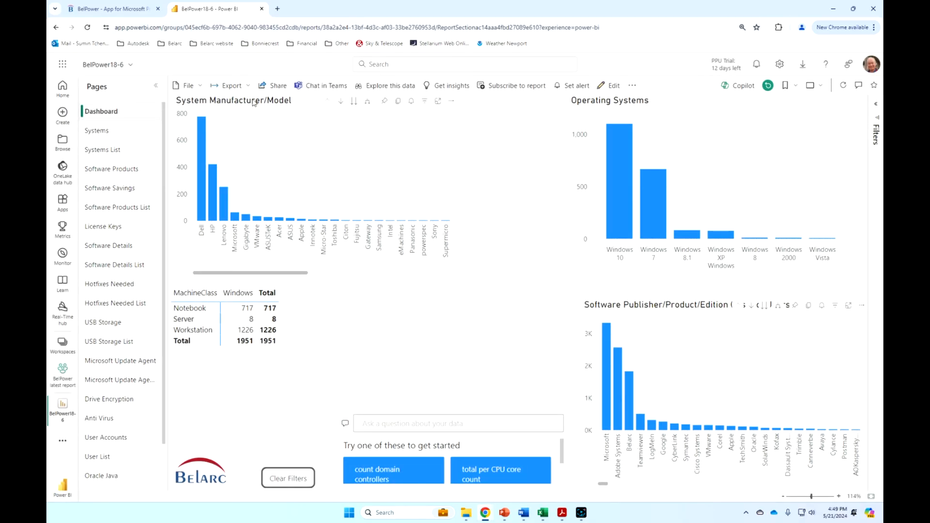
left_click(516, 85)
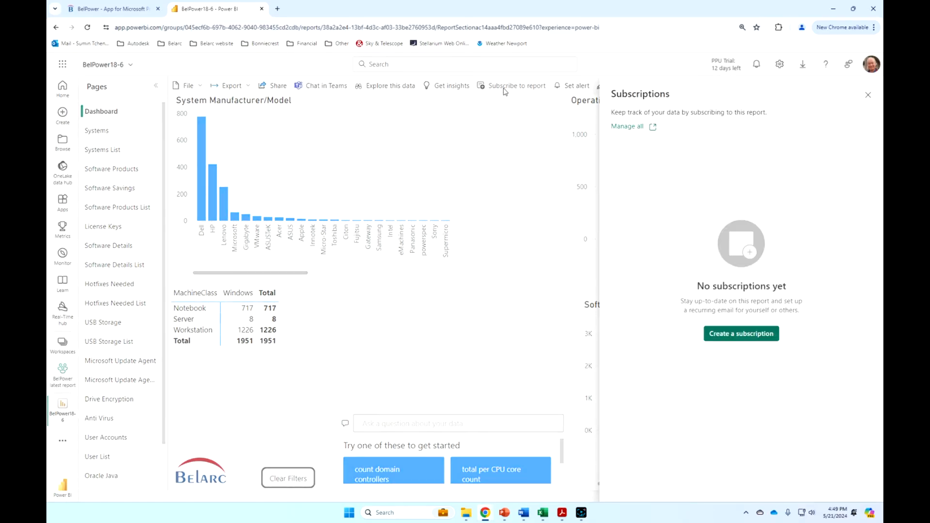
left_click(741, 334)
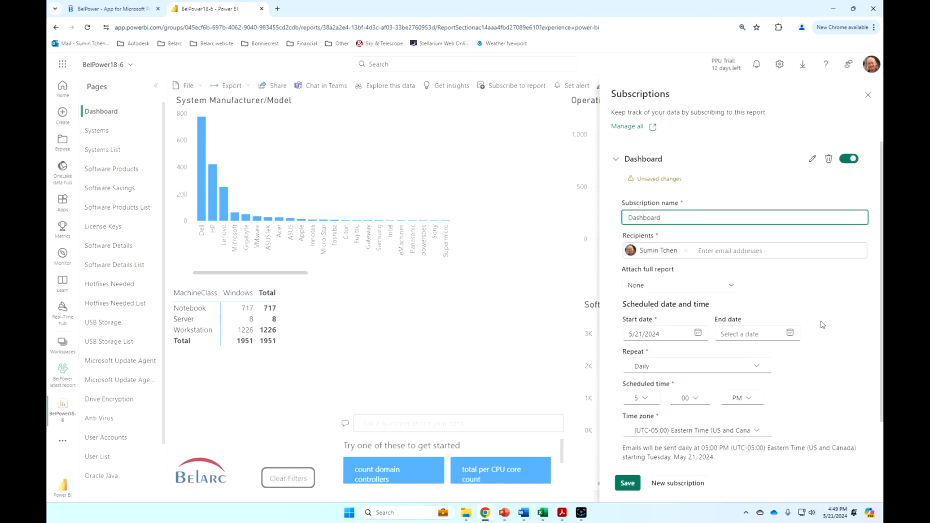
left_click(697, 366)
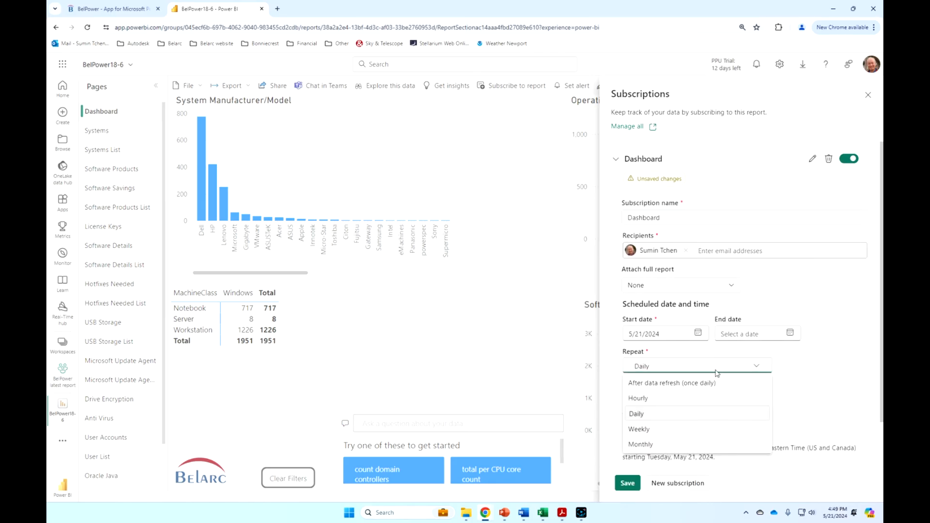
mouse_move(835, 382)
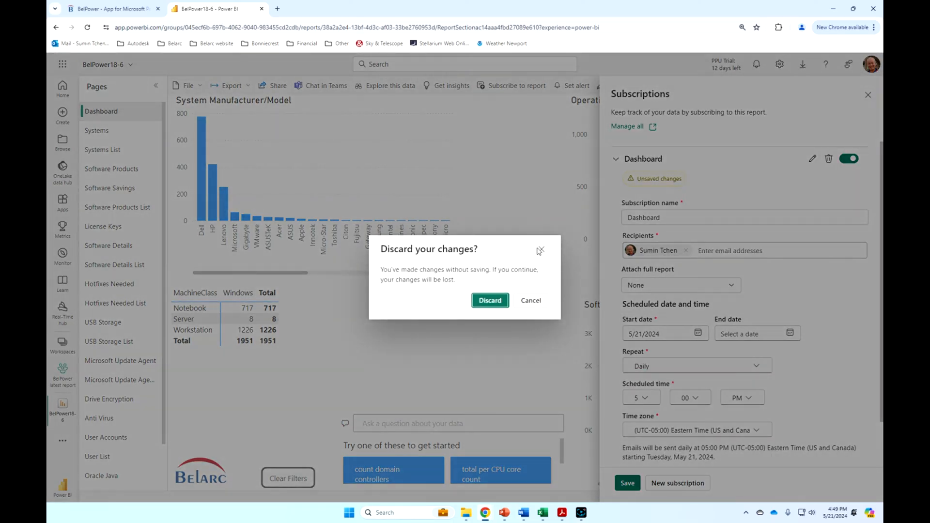
left_click(489, 301)
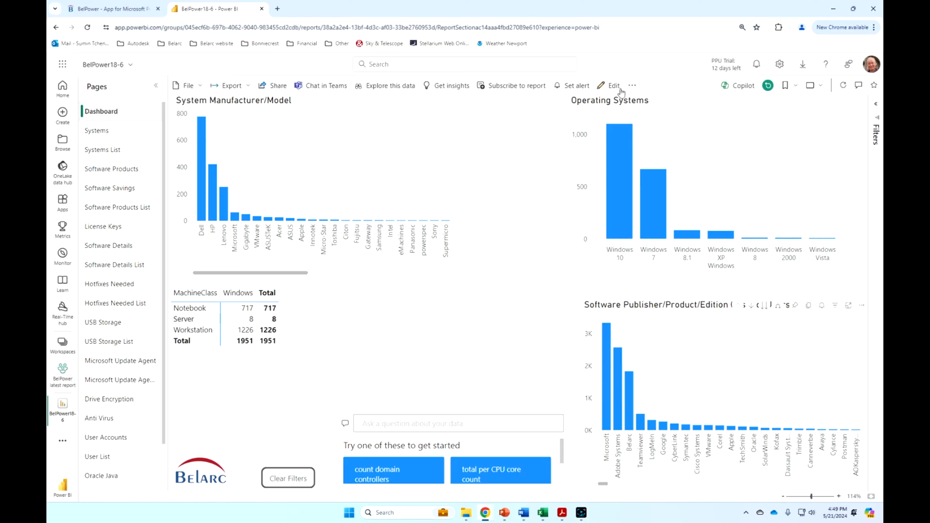
left_click(569, 86)
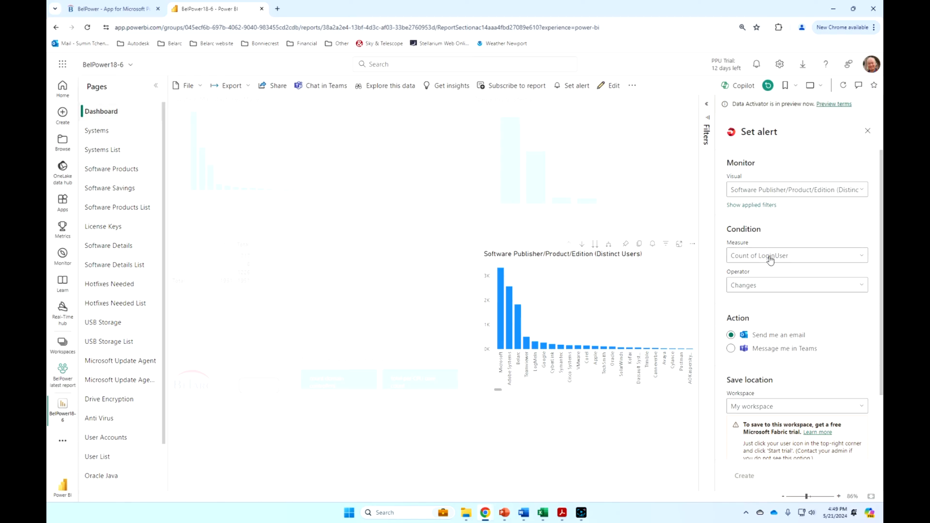
mouse_move(740, 289)
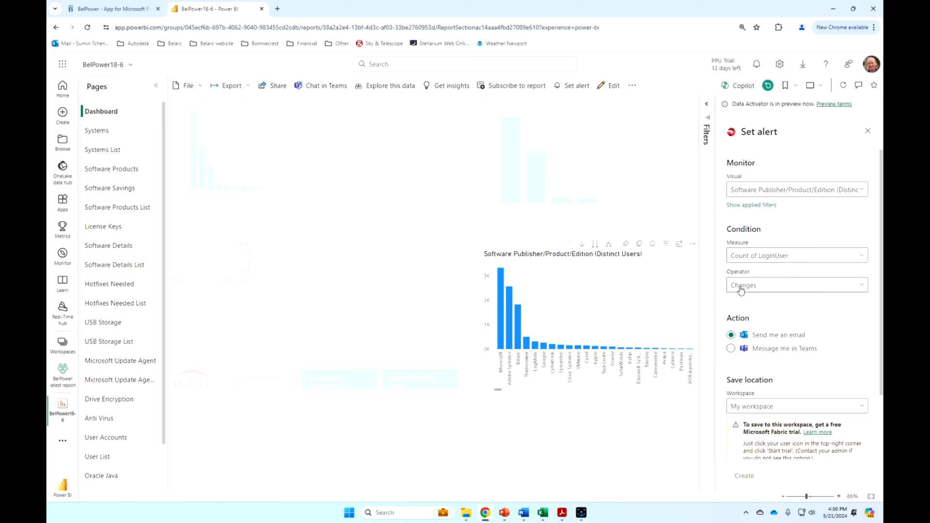
left_click(796, 284)
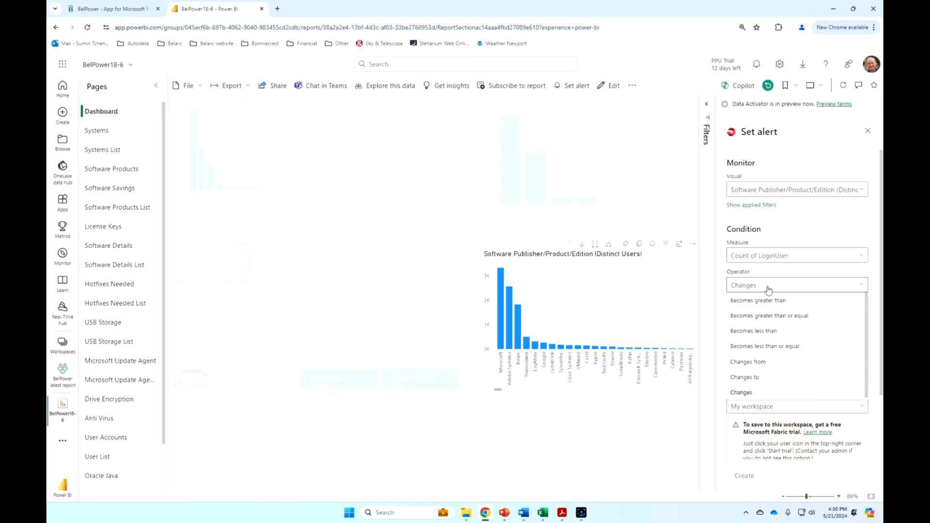
left_click(741, 392)
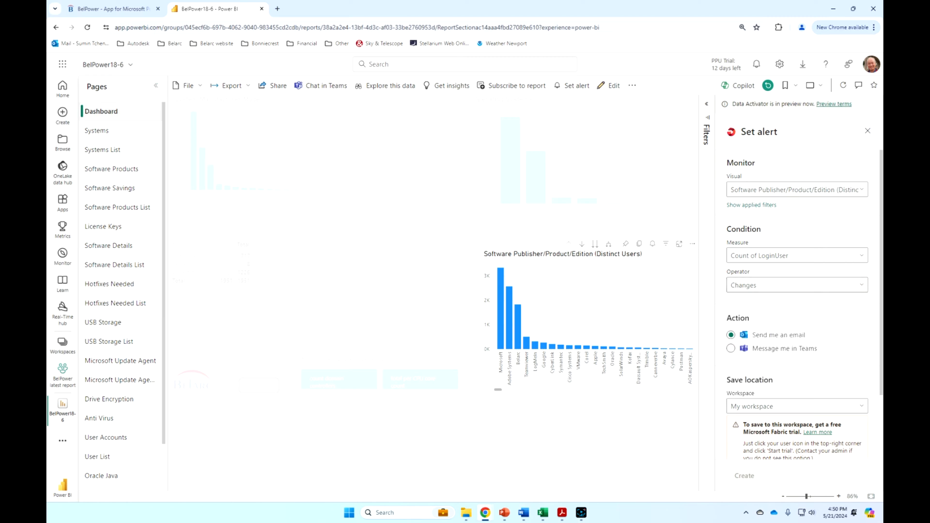
left_click(867, 130)
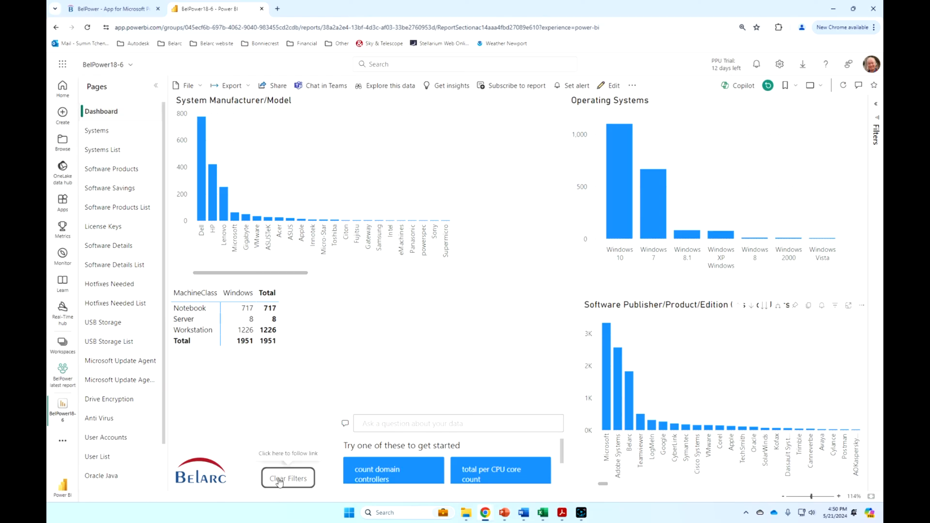
left_click(288, 479)
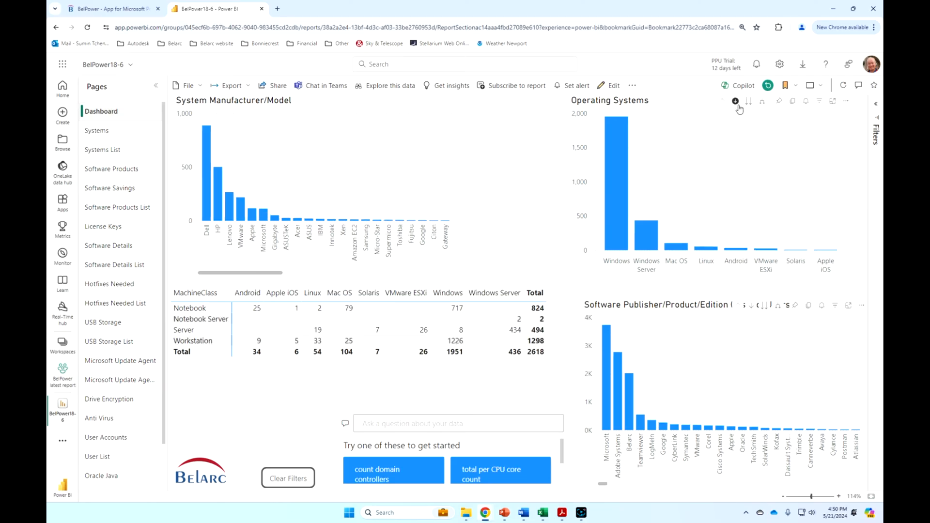
mouse_move(618, 188)
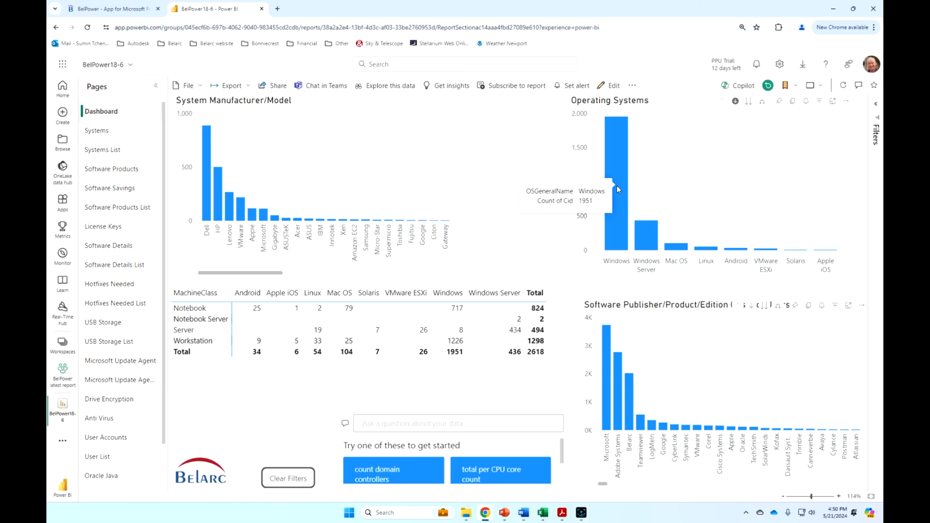
left_click(616, 178)
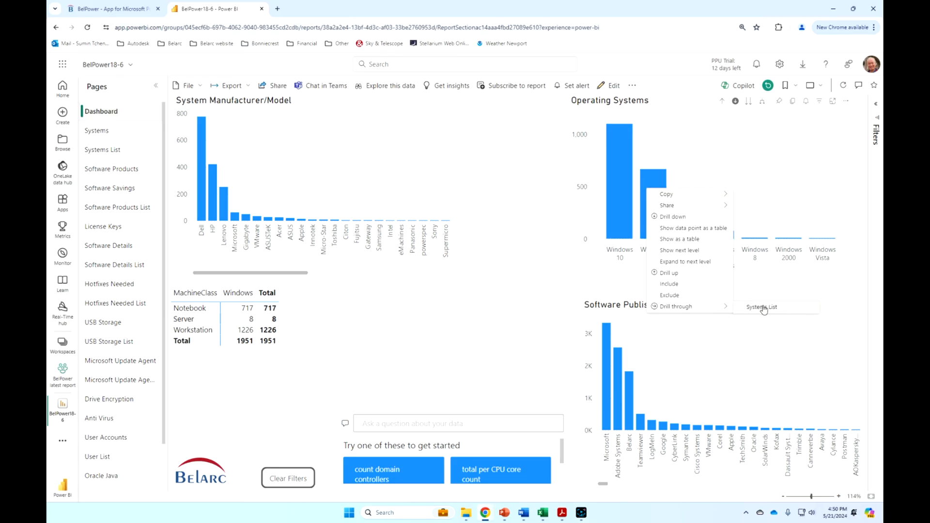
left_click(762, 307)
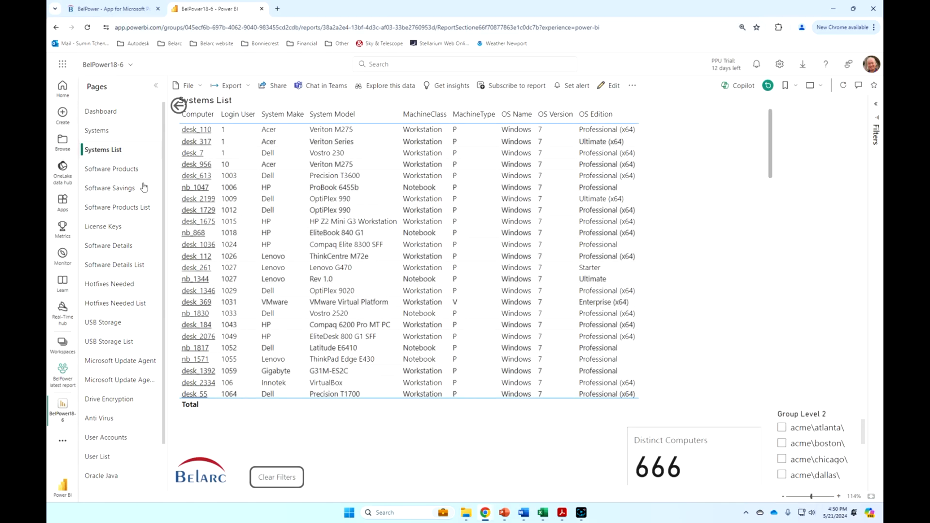
mouse_move(612, 444)
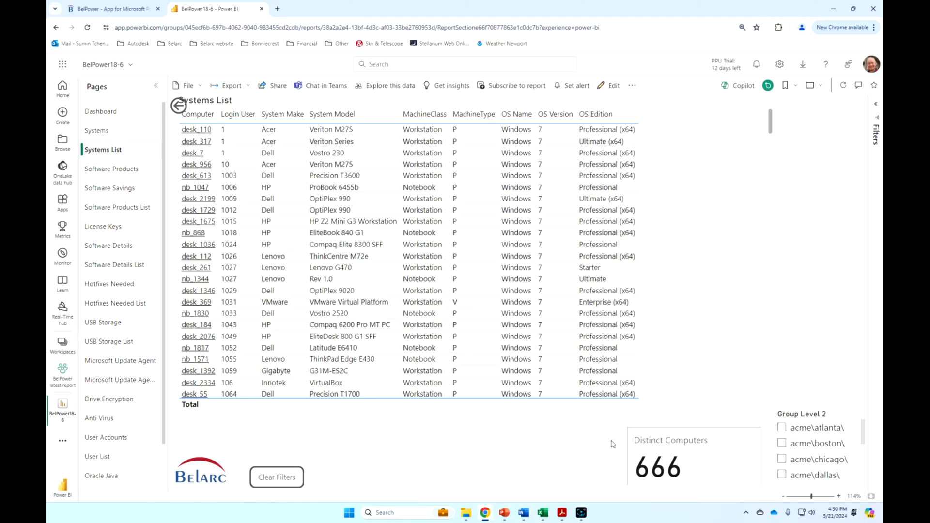
mouse_move(121, 173)
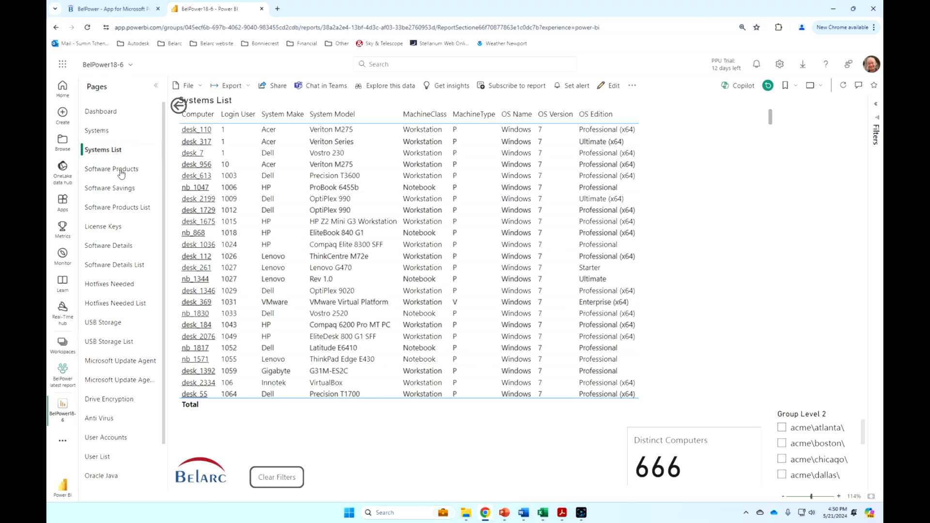
mouse_move(178, 105)
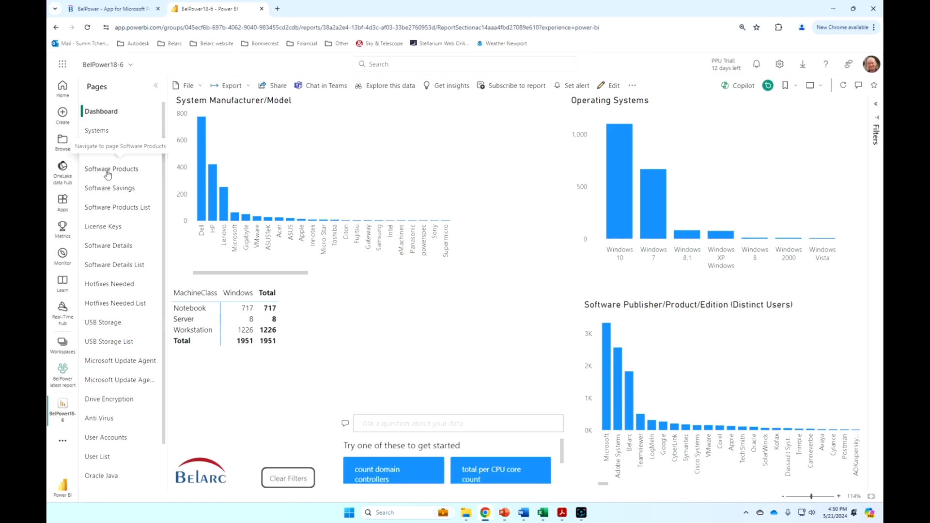
Navigate via Software Products to Software Savings, clear filters, set 180 unused days and License Required yes
left_click(110, 168)
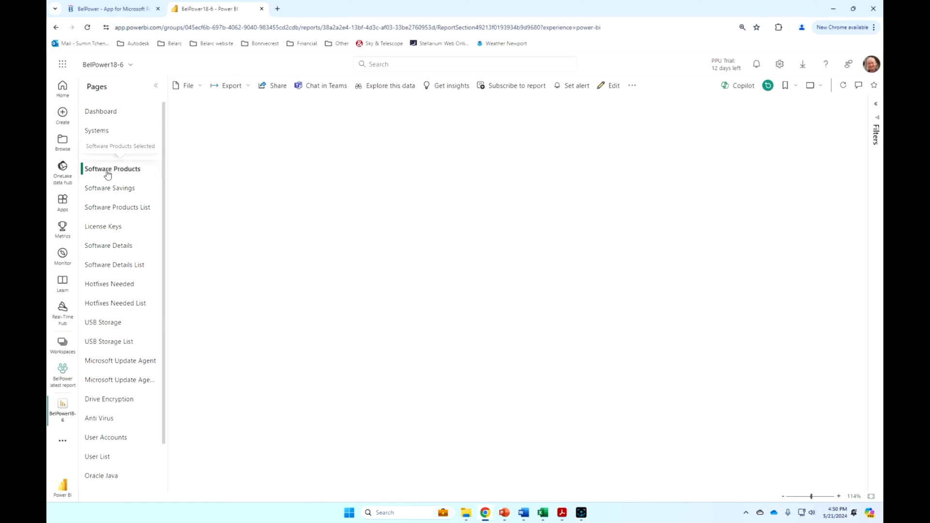
left_click(110, 187)
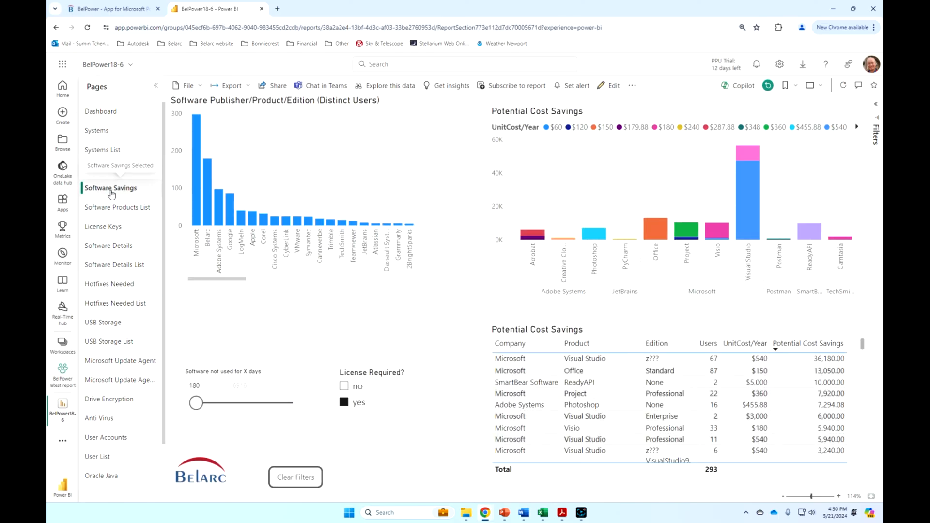
mouse_move(121, 191)
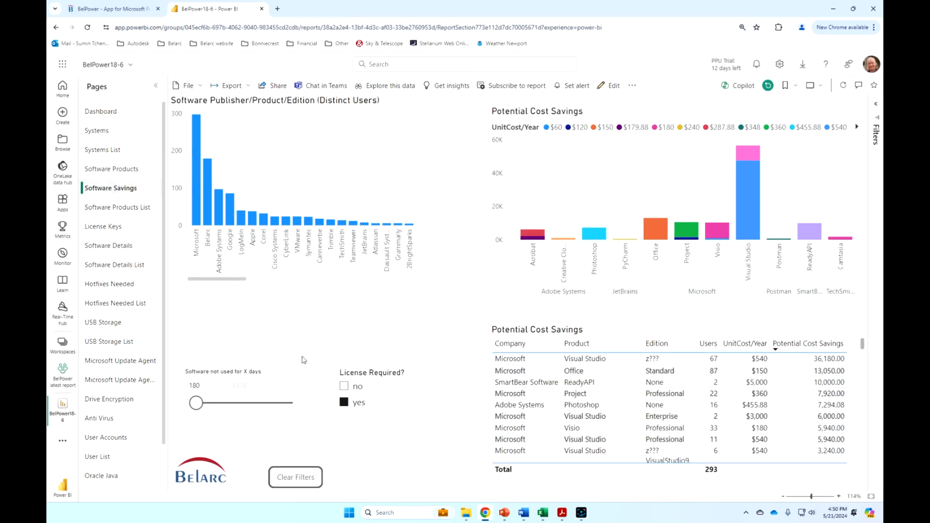
left_click(295, 476)
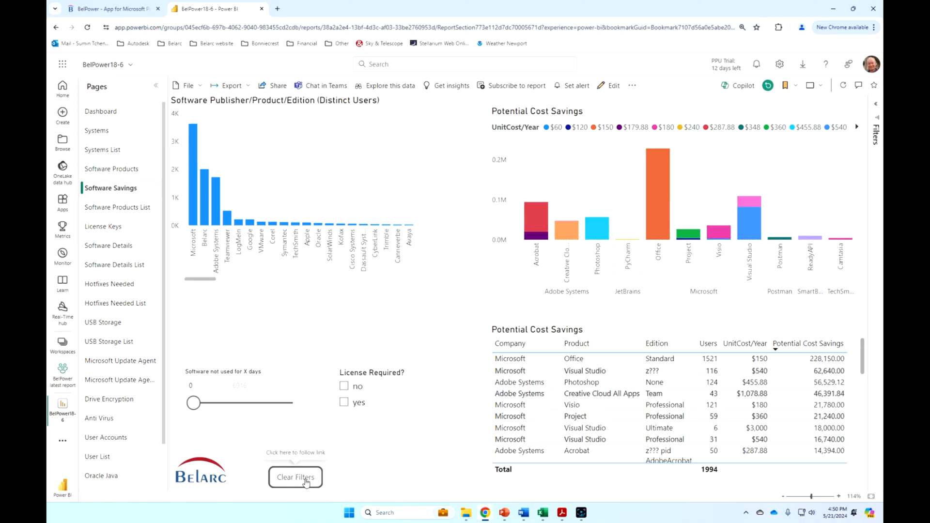
left_click(202, 384)
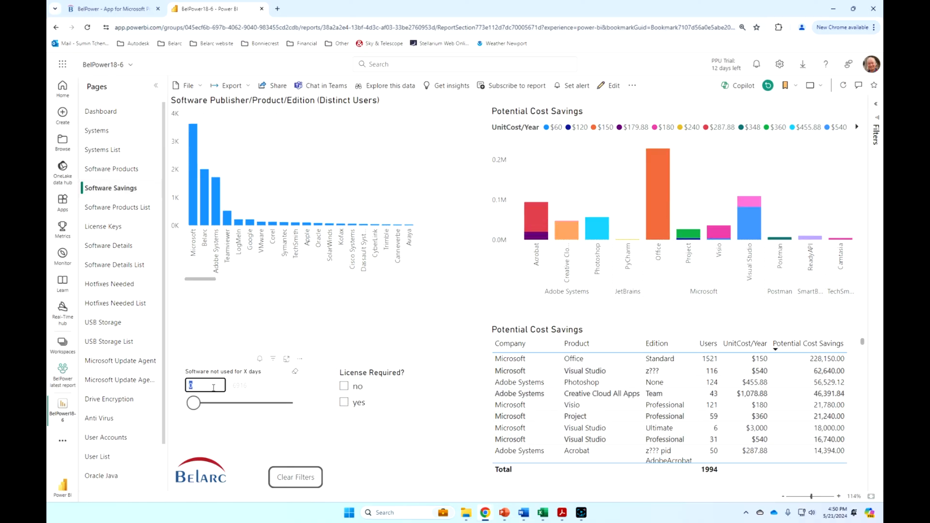
type("180")
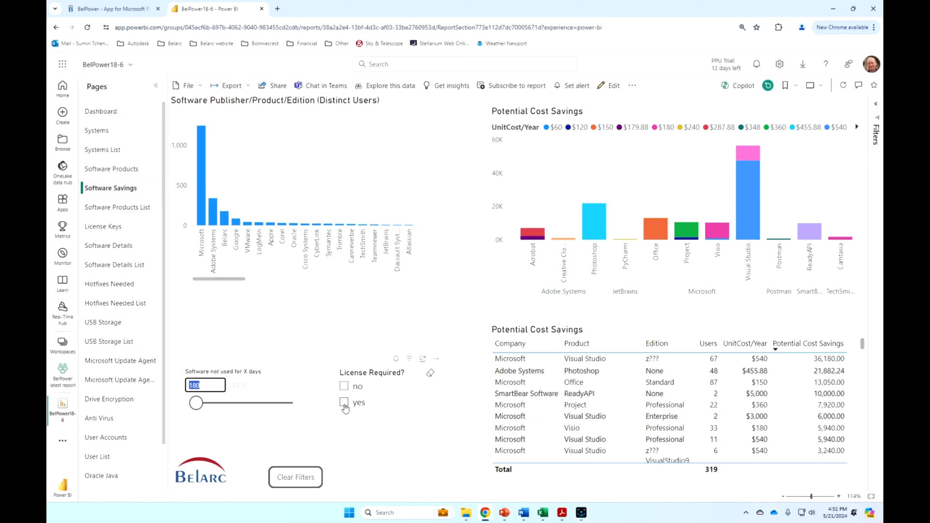
left_click(343, 402)
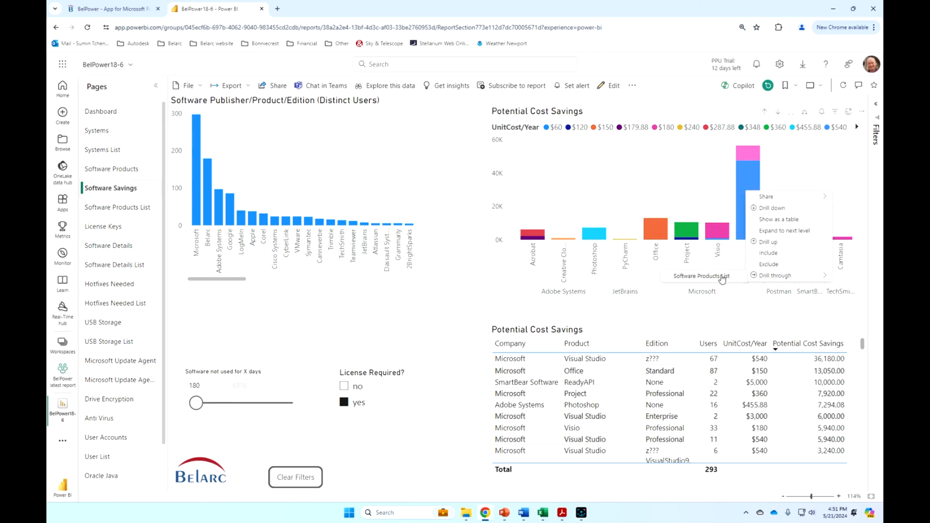
mouse_move(713, 280)
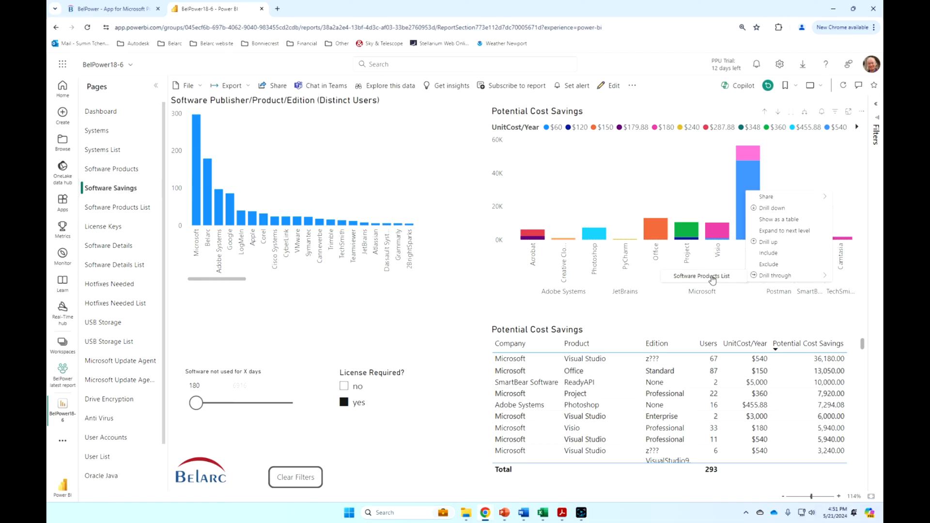
Drill through from the Visual Studio bar to its Software List, then return to Software Savings
left_click(703, 276)
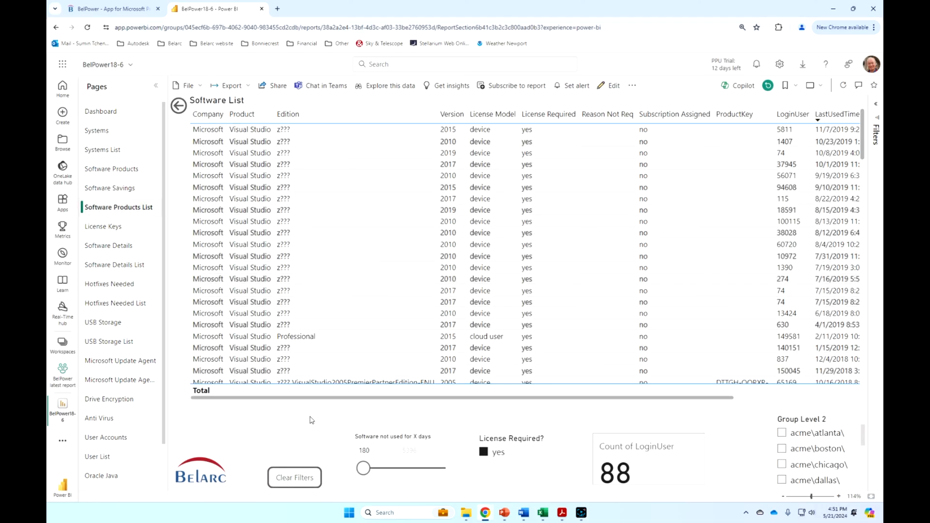
scroll("right", 3)
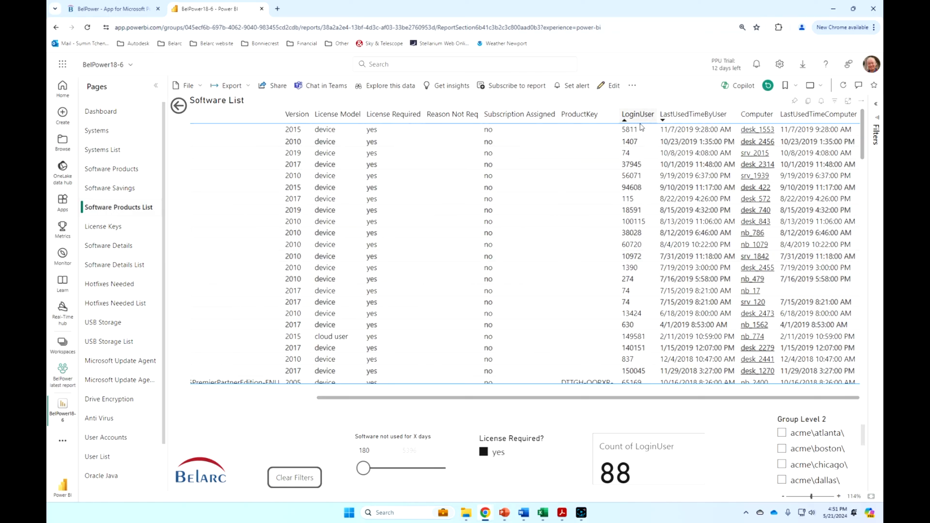
mouse_move(758, 358)
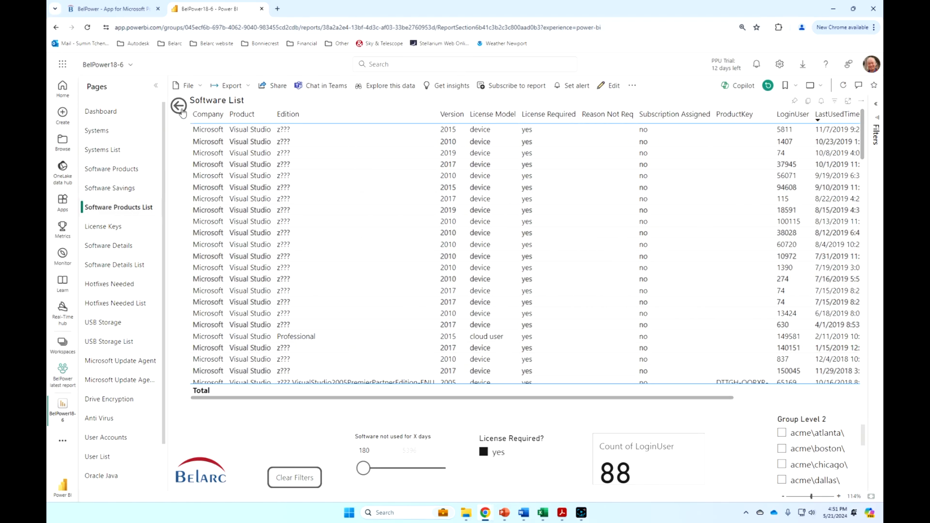
left_click(109, 188)
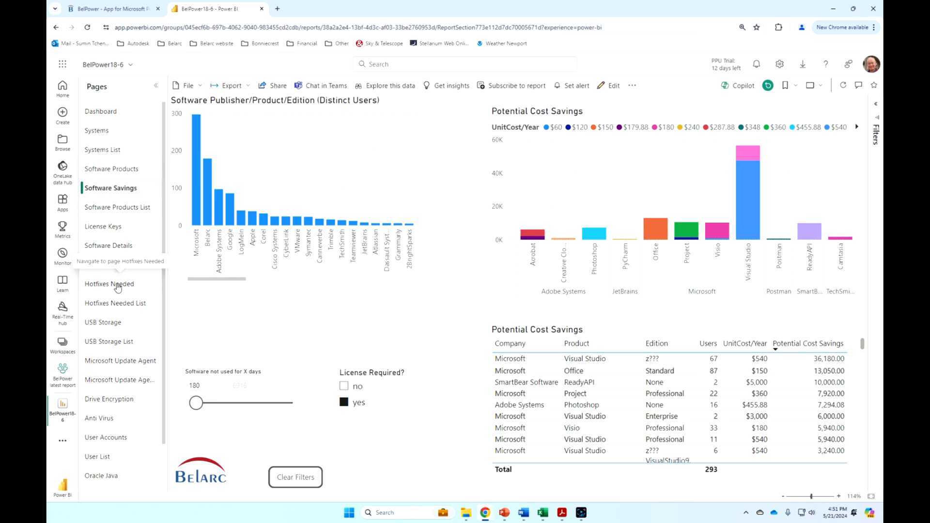
From Hotfixes Needed, drill through the Microsoft bar to the Hotfixes Needed List and open hotfix Q2479943's bulletin
left_click(108, 284)
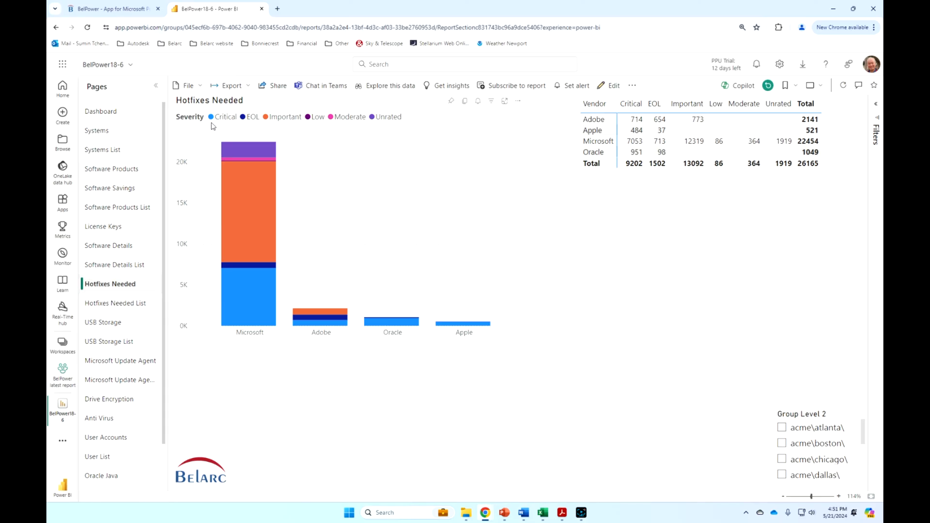
mouse_move(220, 128)
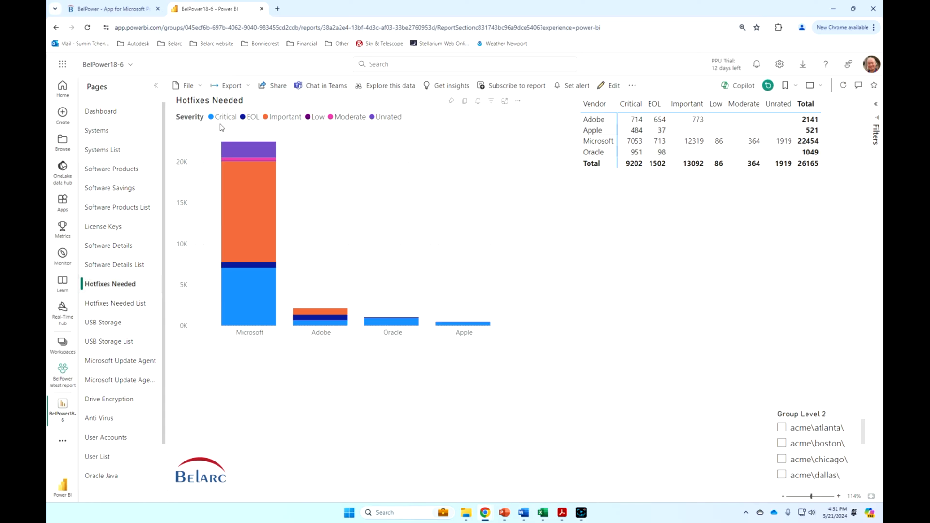
mouse_move(260, 100)
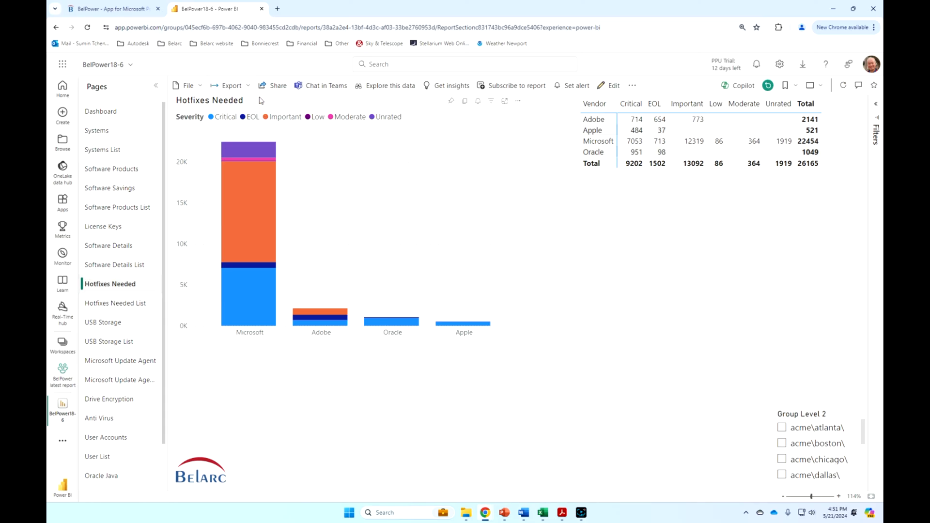
mouse_move(259, 291)
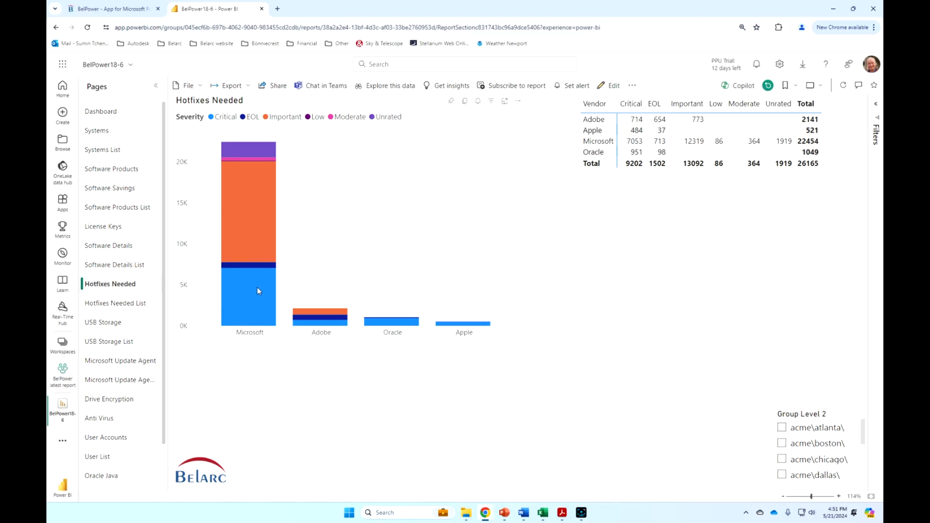
right_click(259, 290)
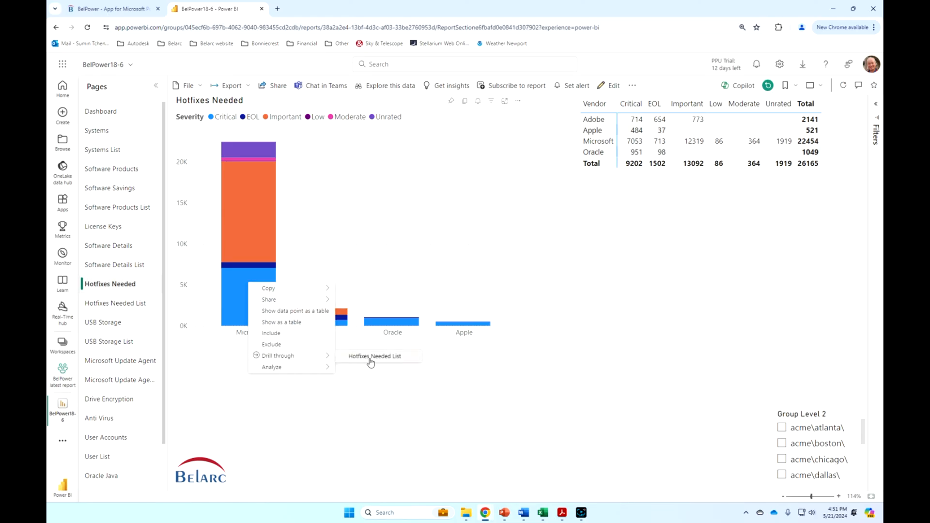
left_click(374, 357)
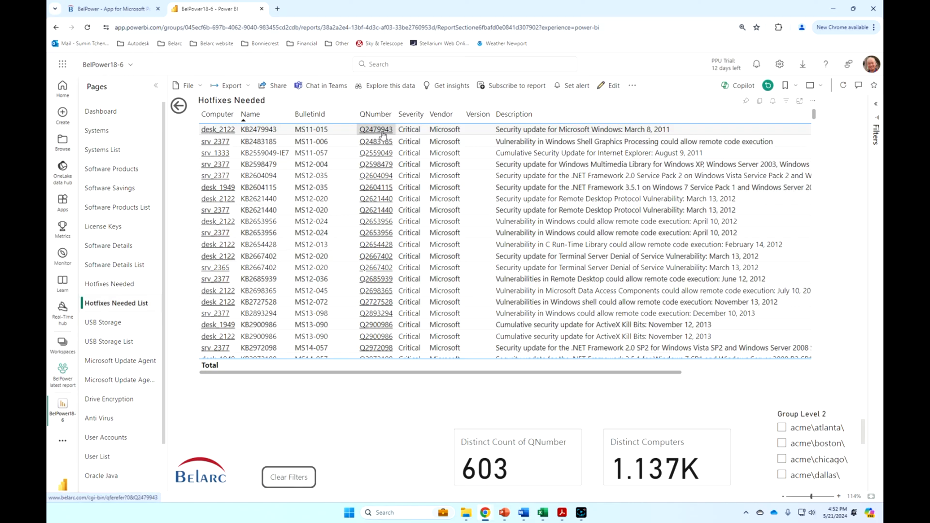
left_click(376, 130)
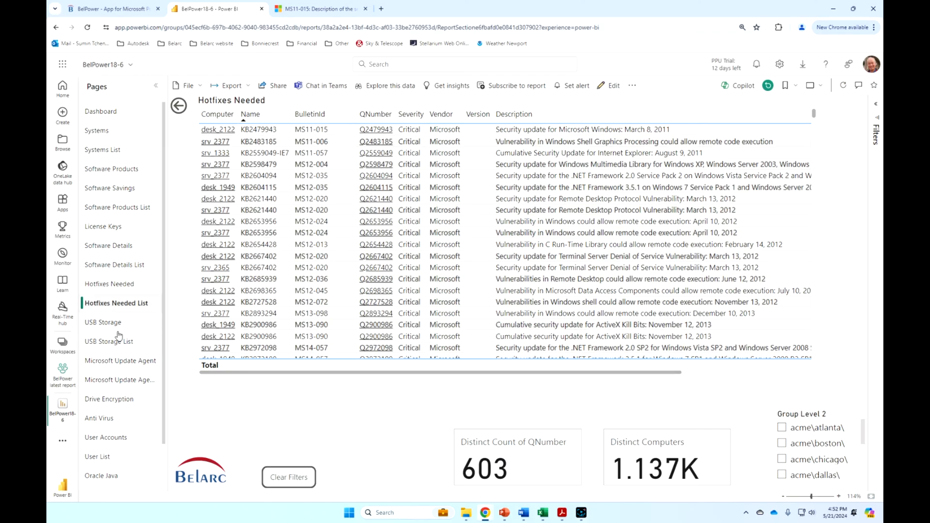
mouse_move(115, 325)
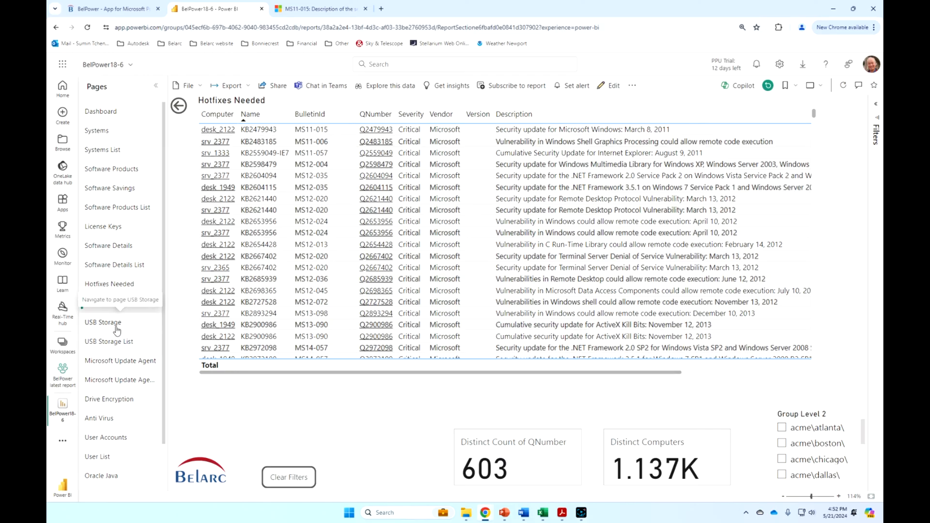
Visit the USB Storage and USB Storage List pages, then the Microsoft Update Agent page
left_click(103, 323)
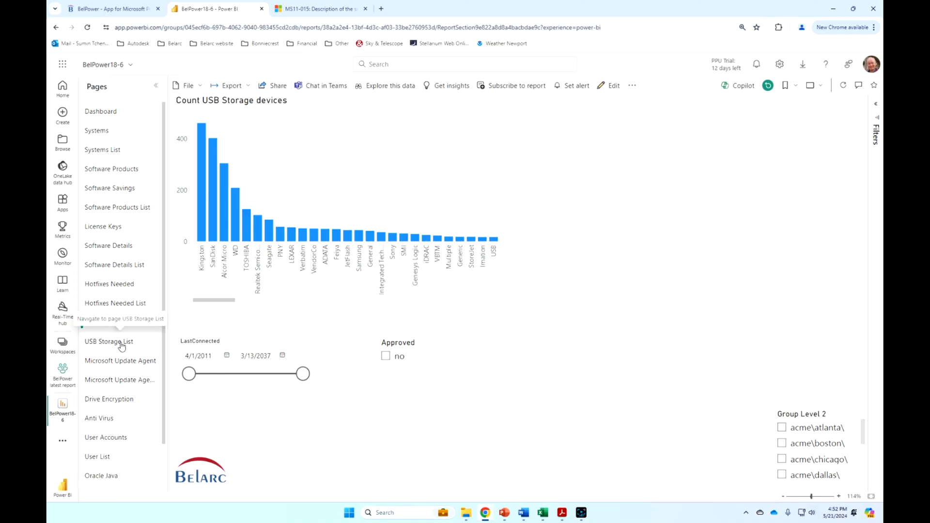
left_click(108, 341)
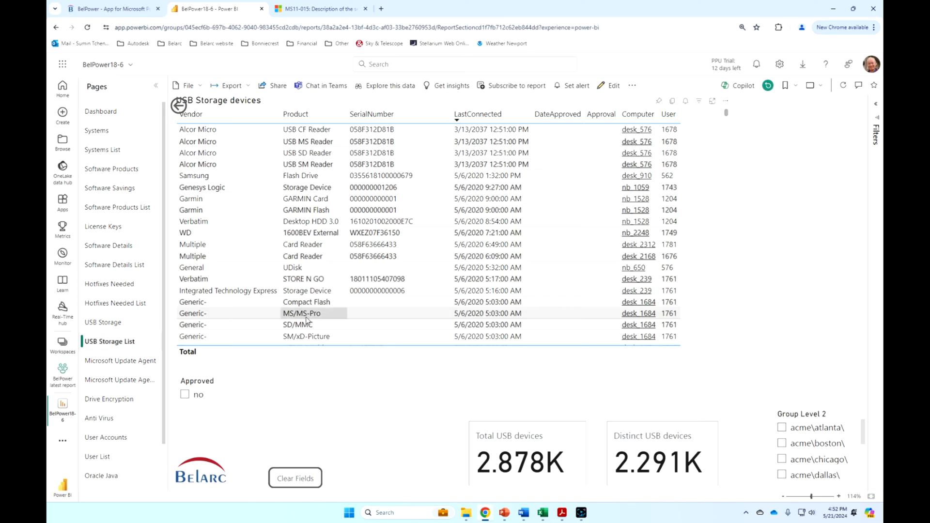
left_click(120, 360)
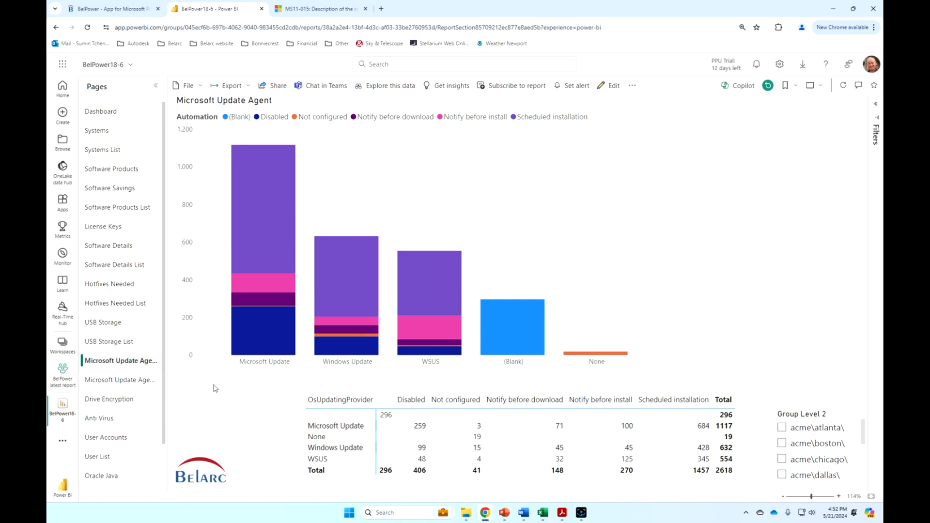
mouse_move(208, 387)
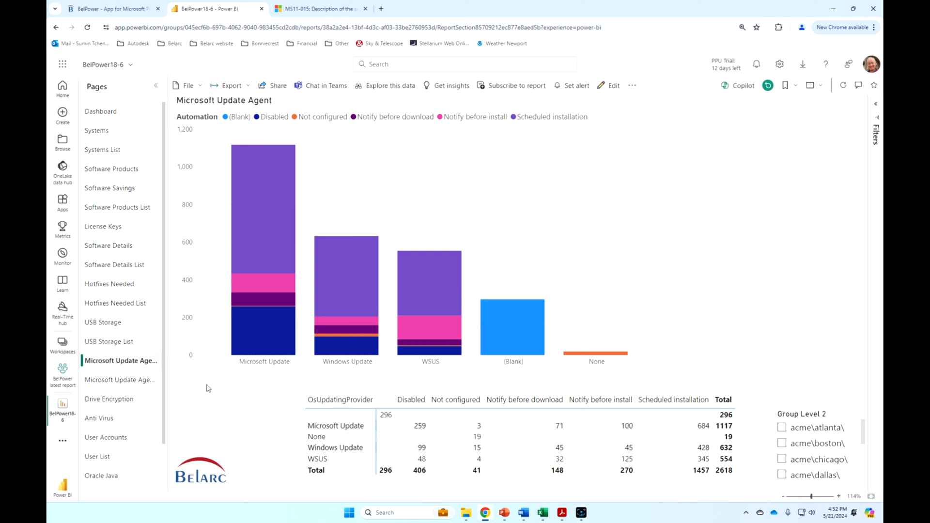
Show the Drive Encryption page filtered to volumes with Encryption Suspended set to yes
left_click(108, 399)
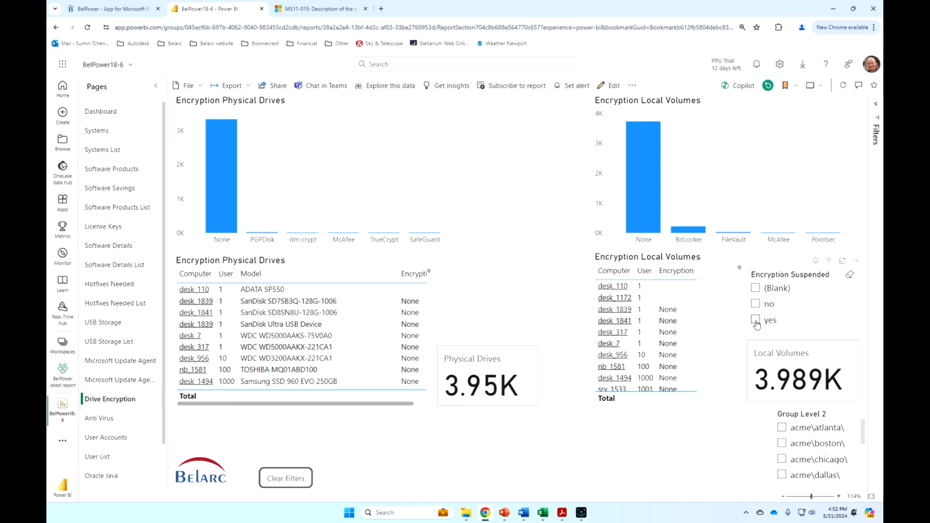
left_click(756, 320)
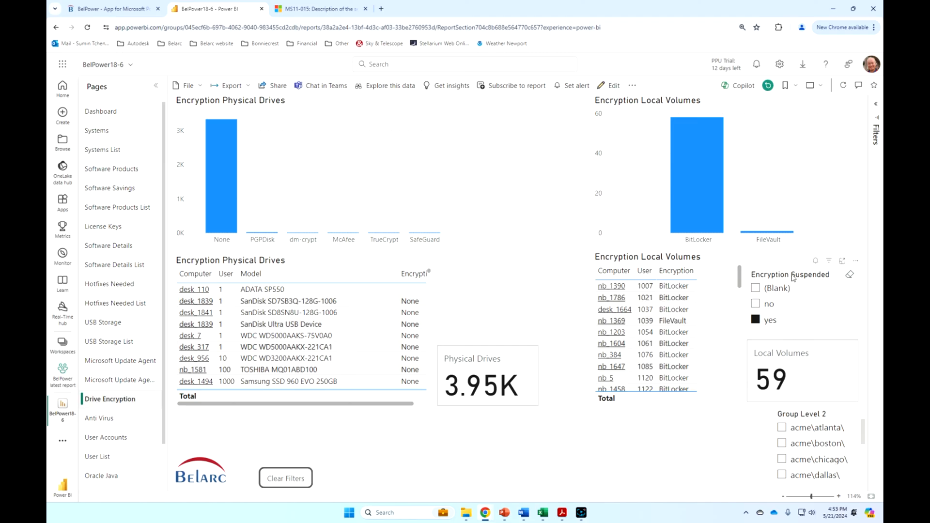
mouse_move(129, 447)
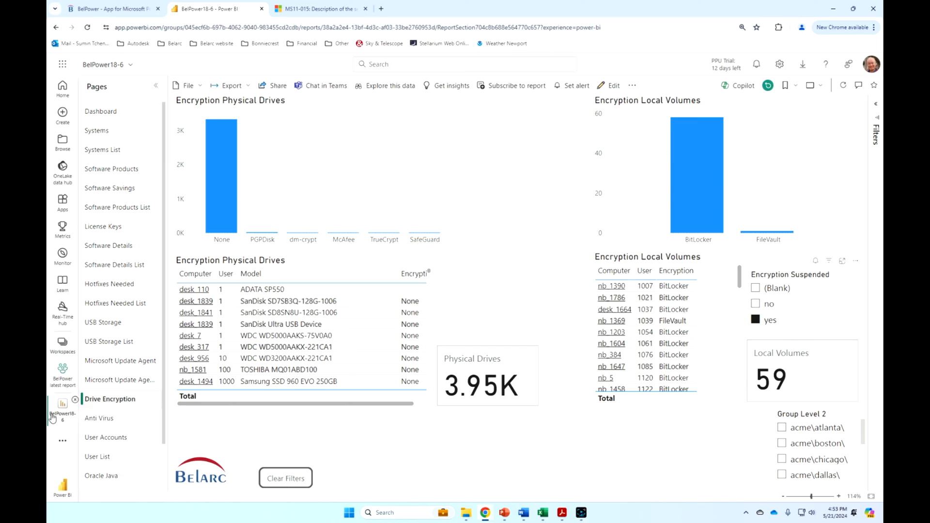
Visit the Anti Virus page briefly, then move on to the User Accounts page
left_click(99, 418)
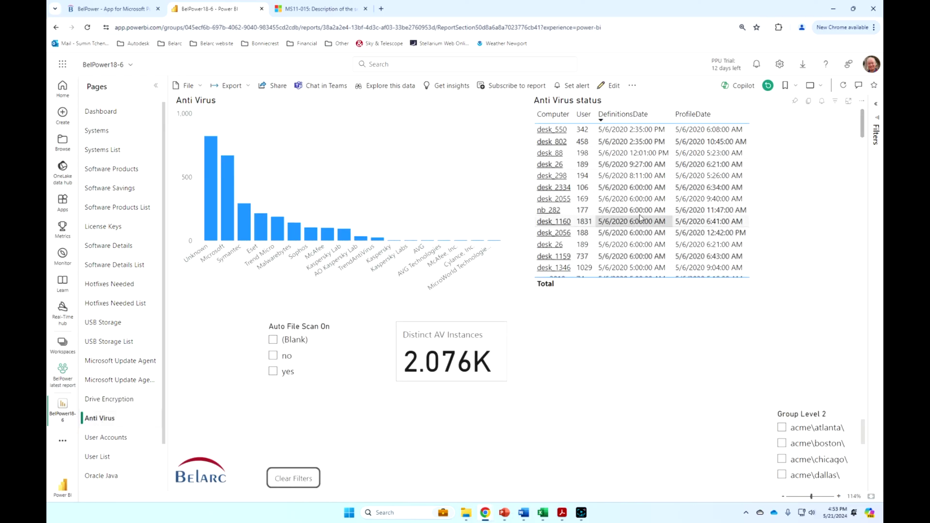
mouse_move(622, 212)
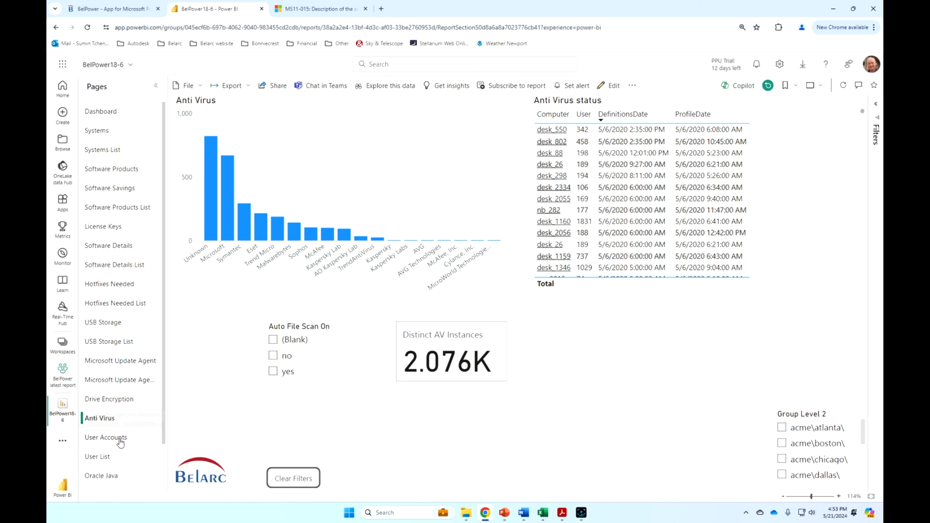
left_click(106, 437)
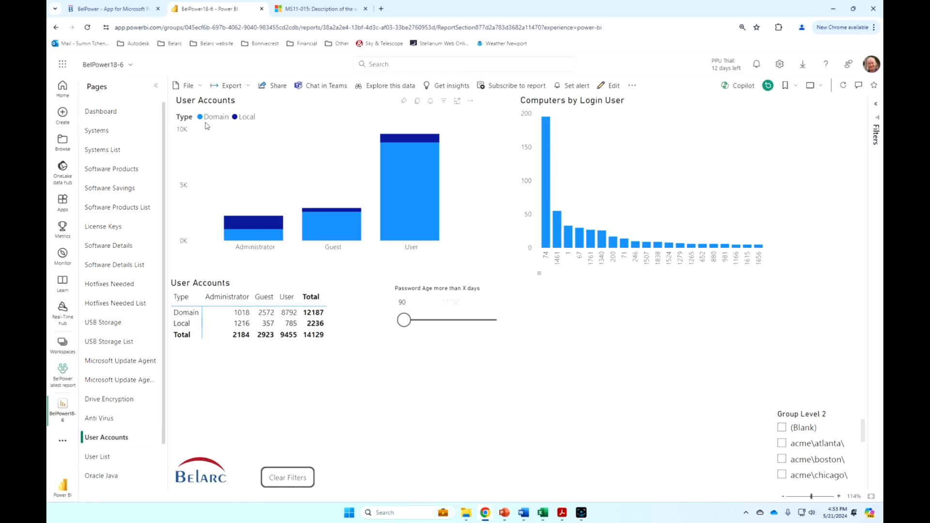
mouse_move(246, 105)
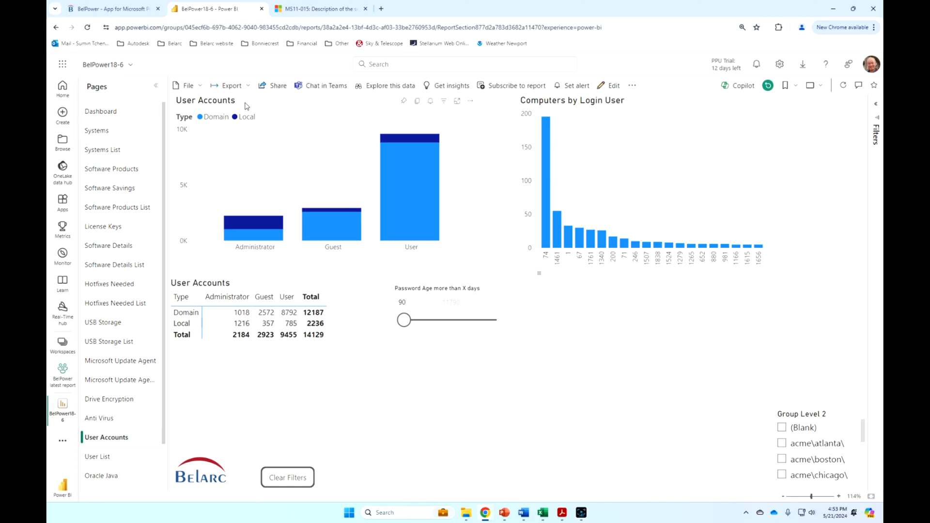
mouse_move(252, 126)
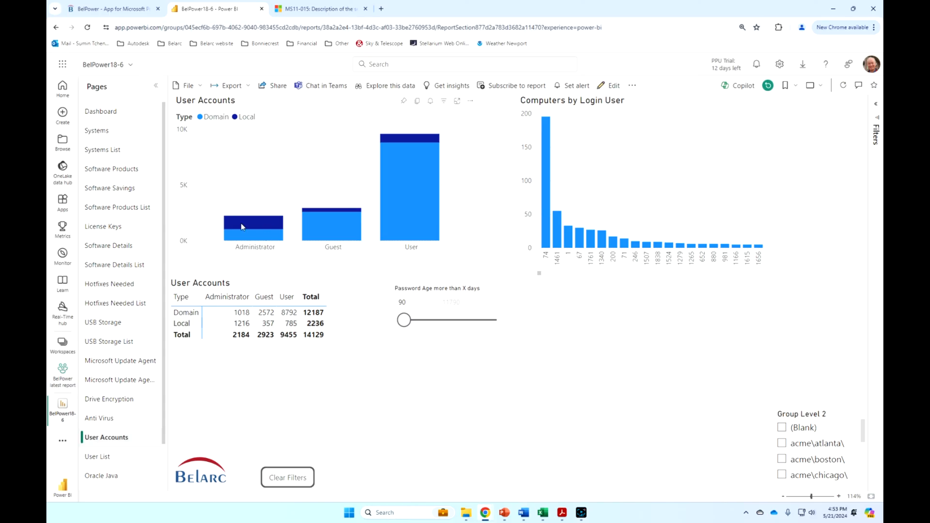
mouse_move(242, 242)
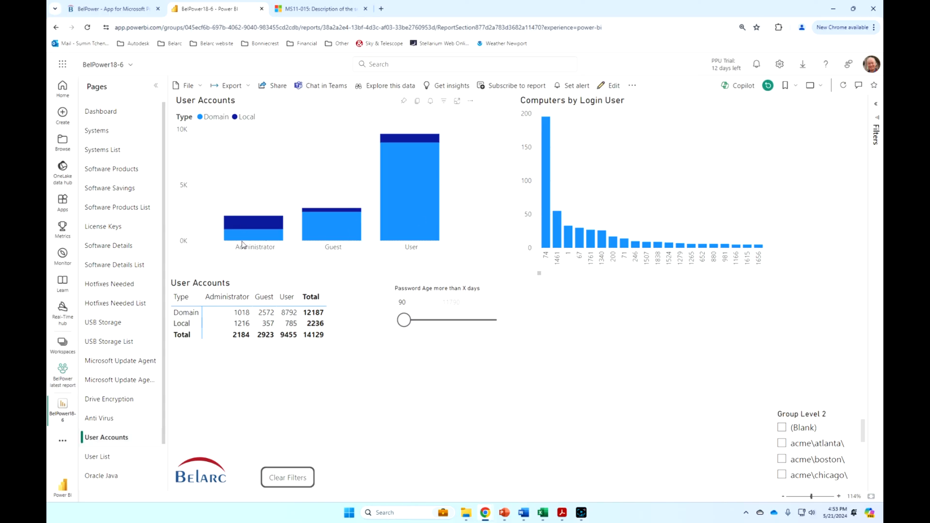
Check drill options for local Administrator accounts, return to User Accounts and reset its filters
right_click(253, 229)
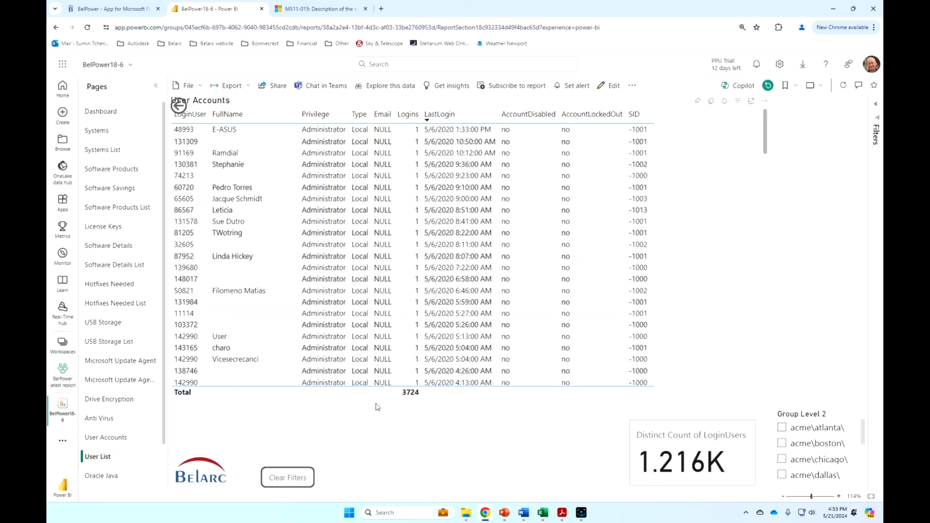
mouse_move(405, 411)
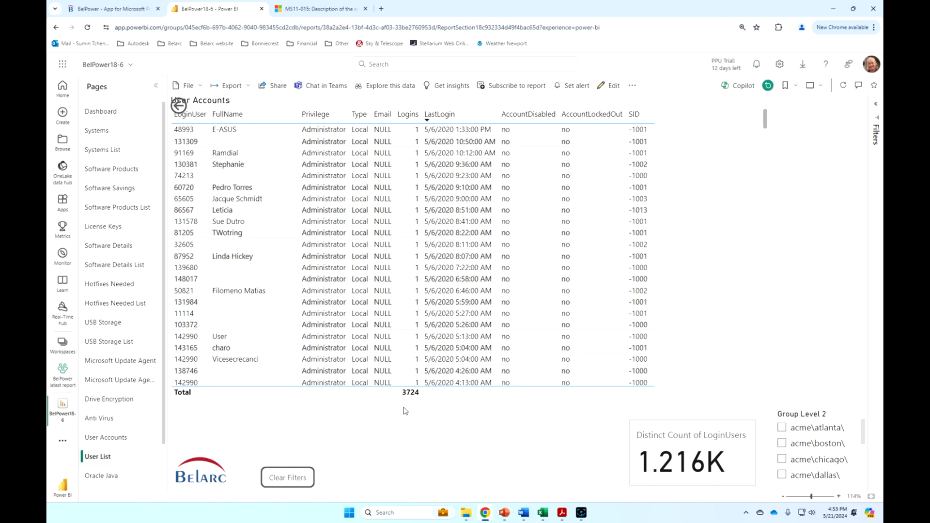
left_click(106, 437)
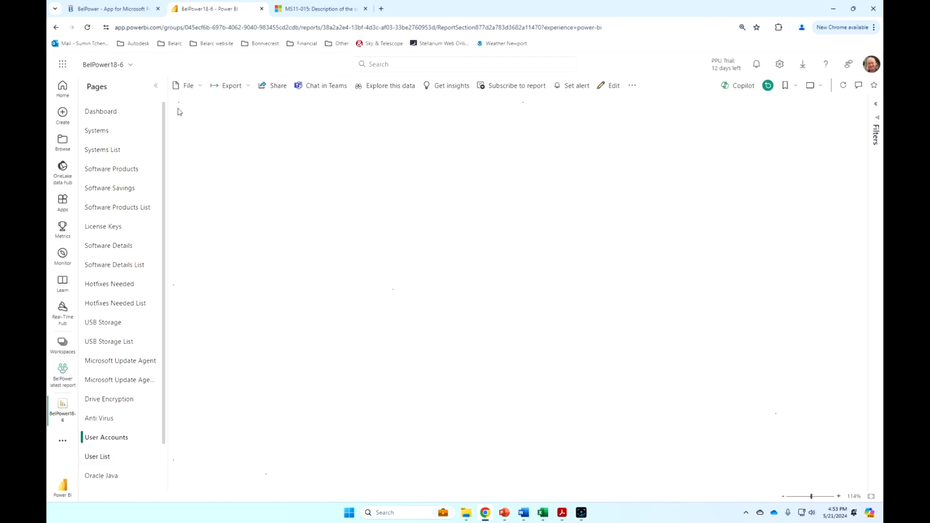
left_click(107, 437)
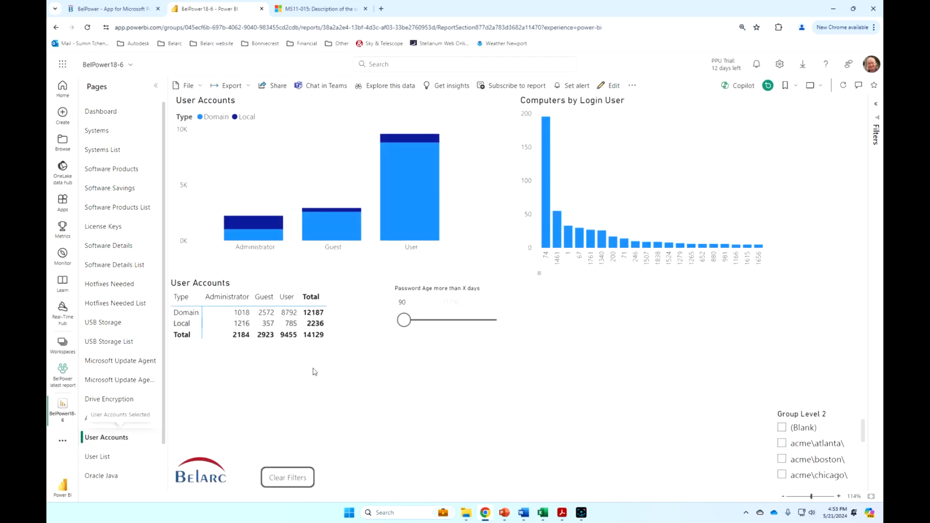
left_click(415, 302)
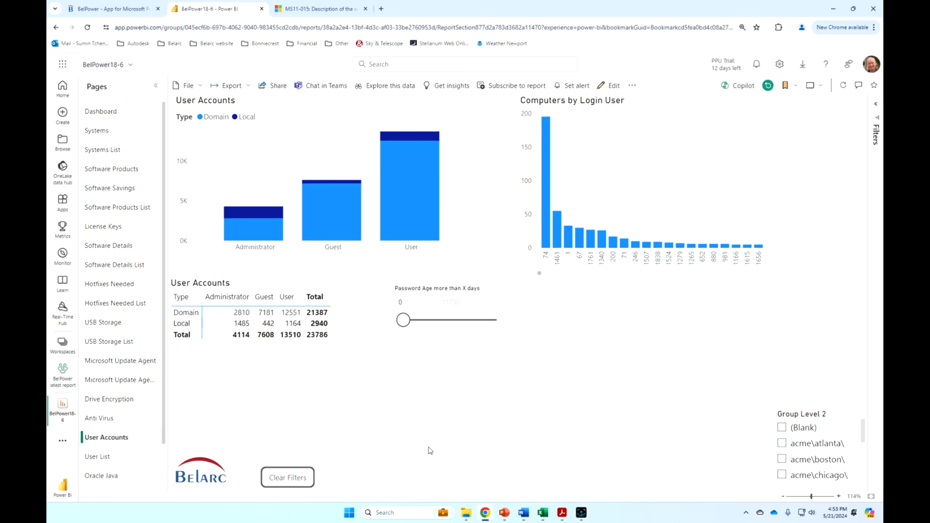
Filter User Accounts to passwords older than 90 days and bring up actions for the login user 74 bar
left_click(401, 302)
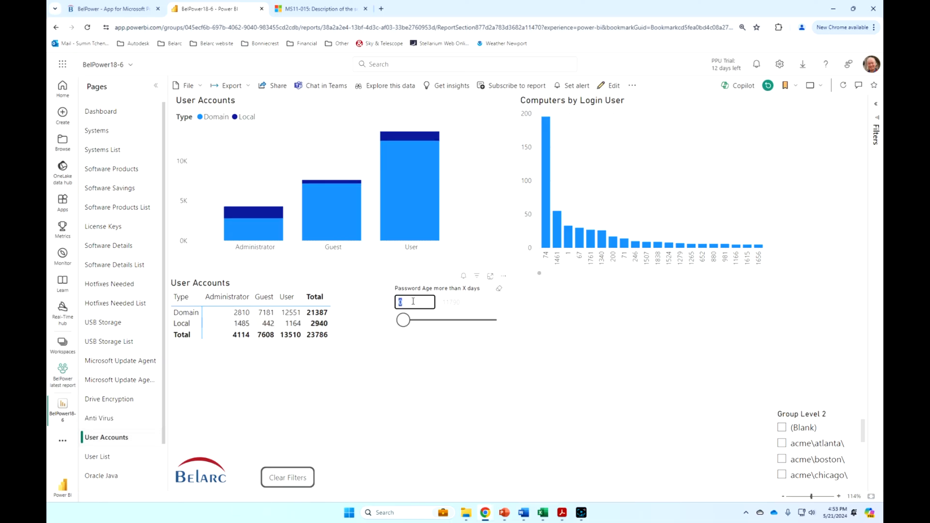
type("90")
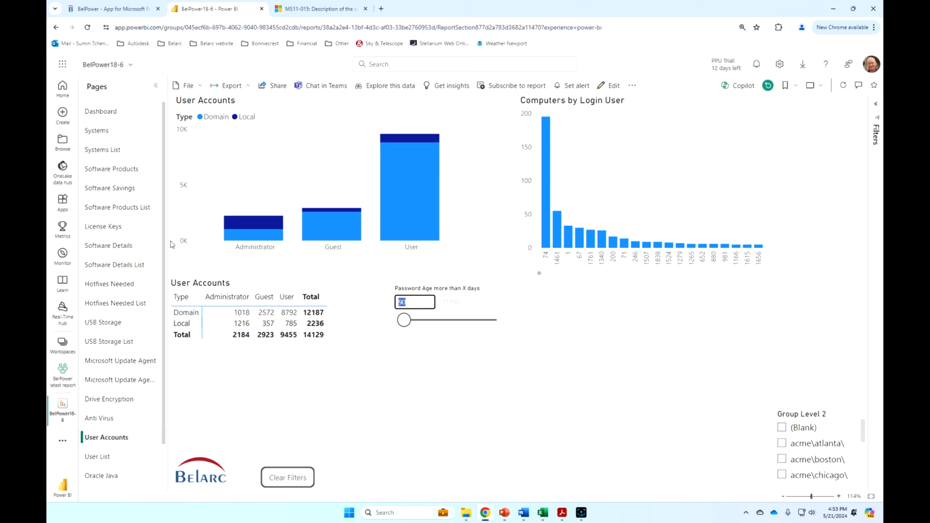
mouse_move(538, 112)
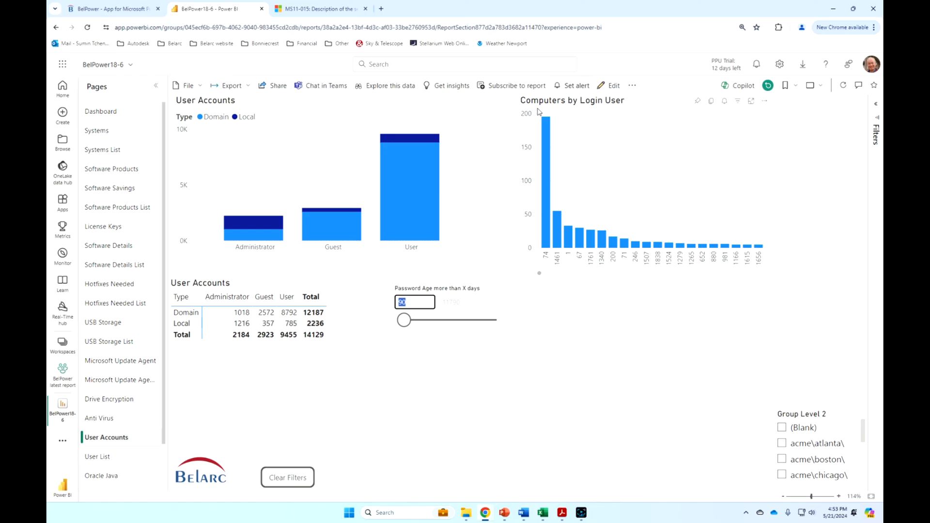
mouse_move(551, 243)
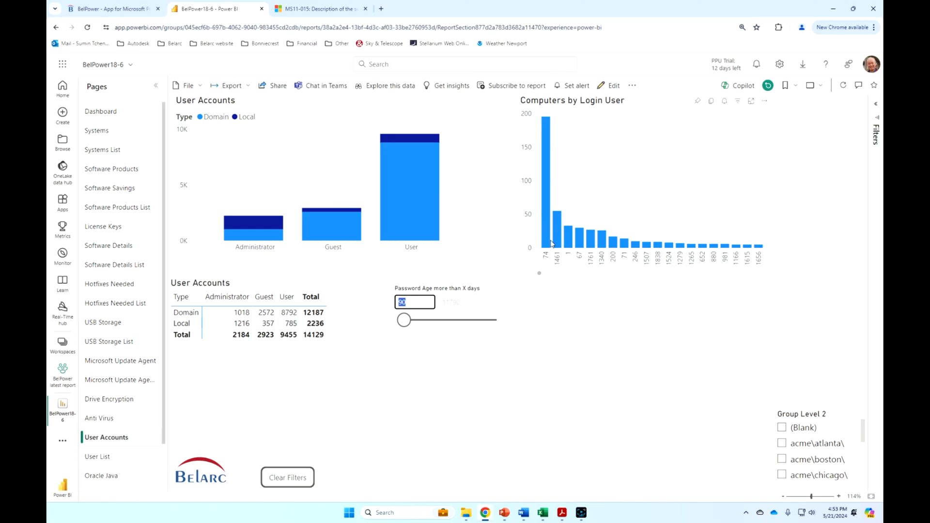
mouse_move(659, 254)
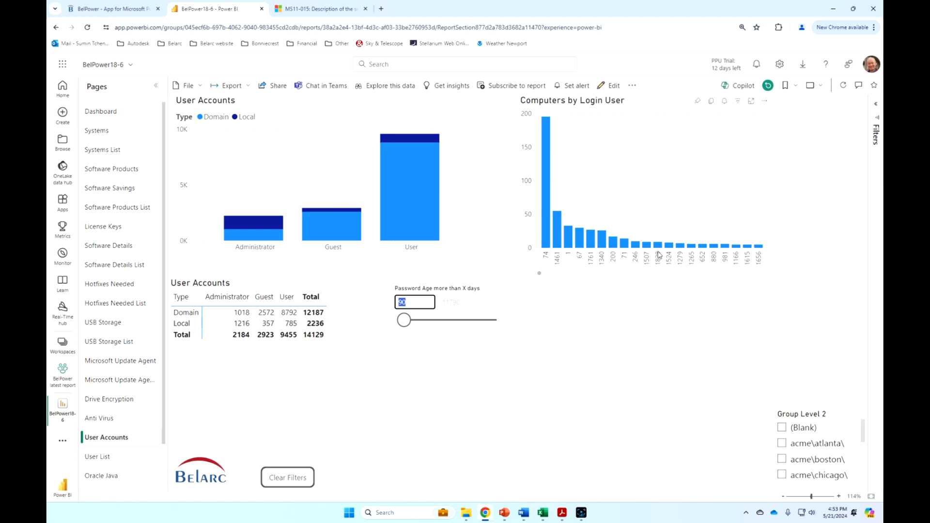
mouse_move(544, 176)
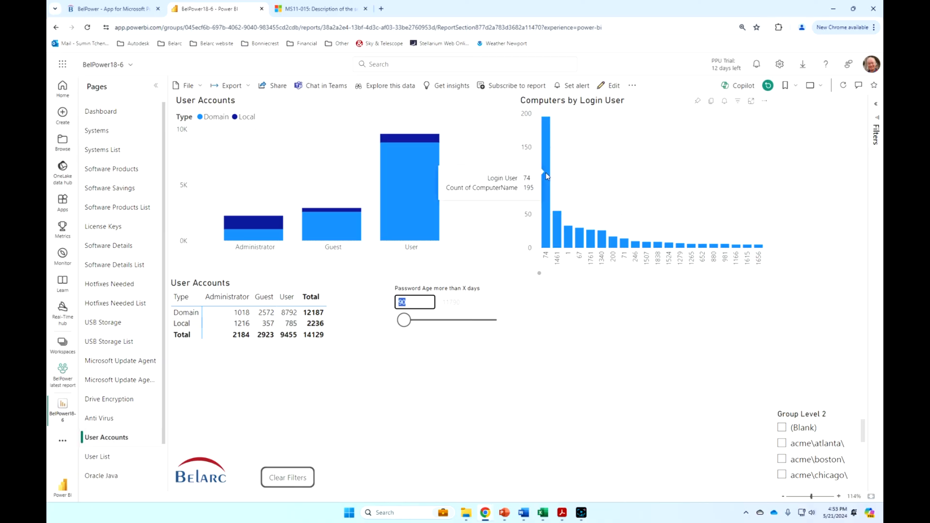
right_click(545, 176)
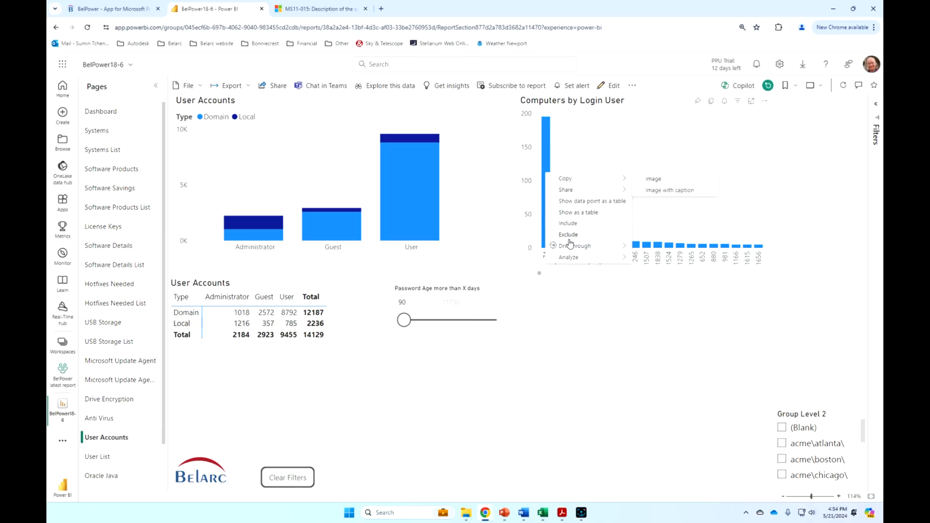
left_click(102, 149)
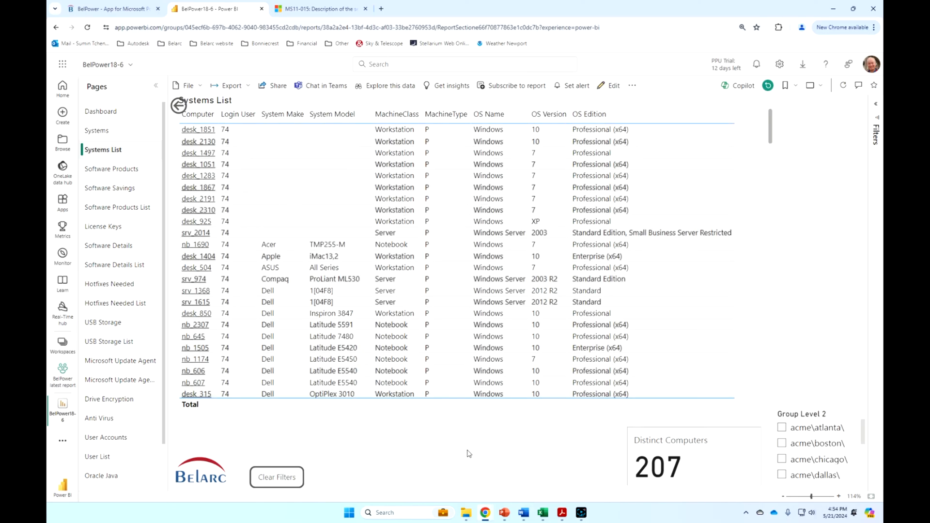
mouse_move(472, 450)
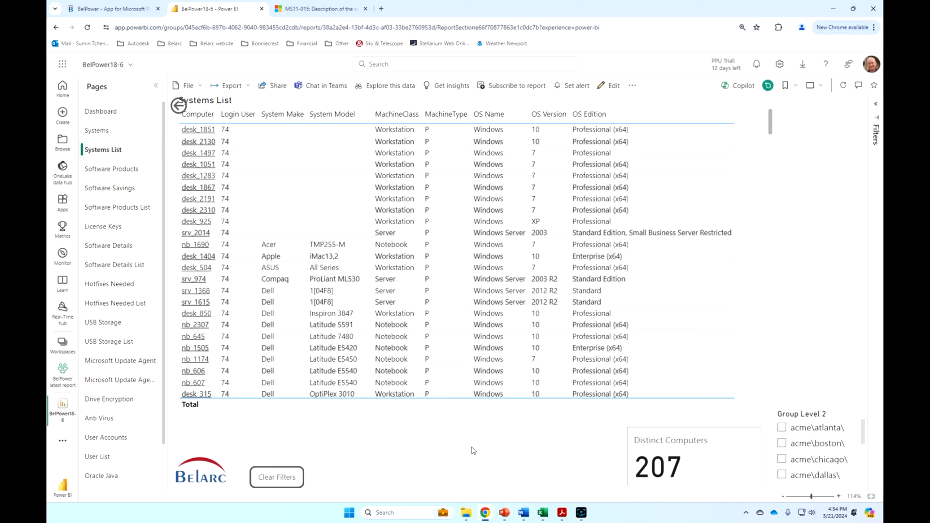
mouse_move(178, 106)
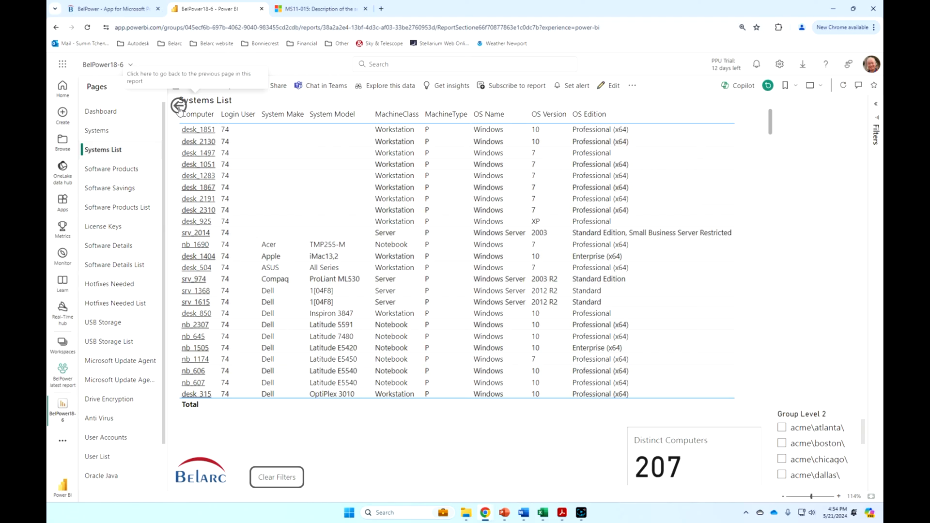
left_click(104, 437)
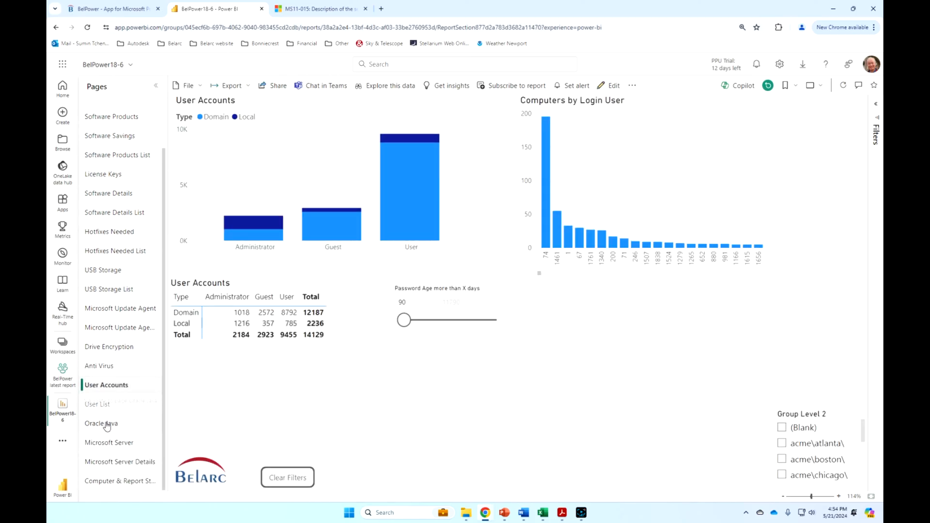
left_click(101, 425)
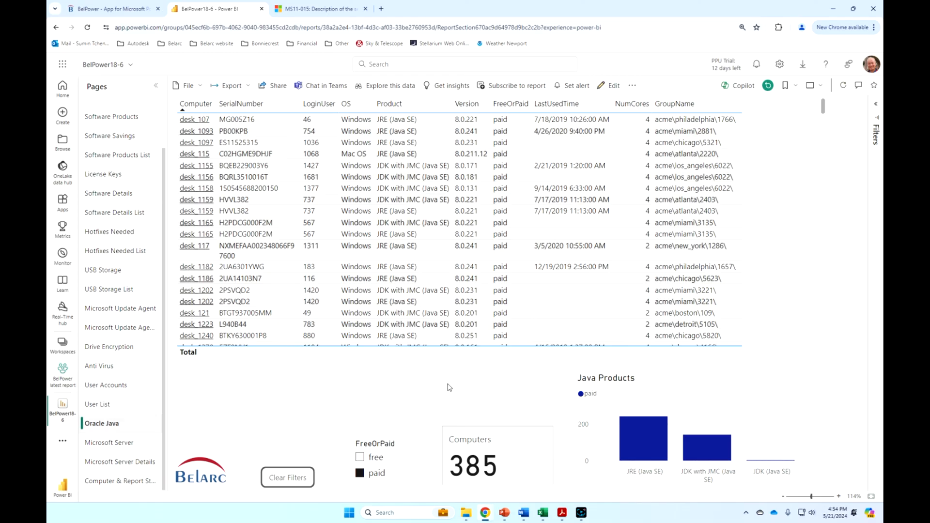
Untick the paid slicer to show all 1.345K Java computers, then retick it to return to 385 paid installs
left_click(287, 477)
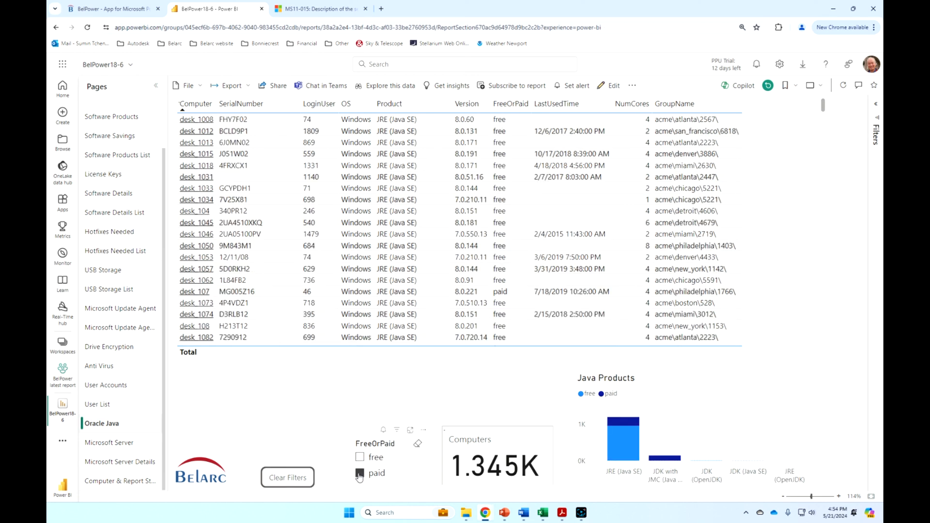
left_click(360, 473)
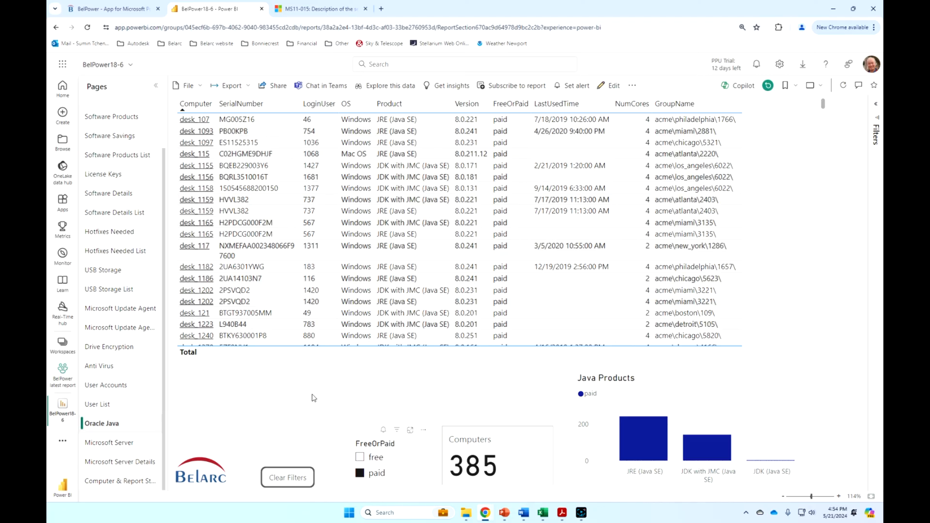
mouse_move(310, 396)
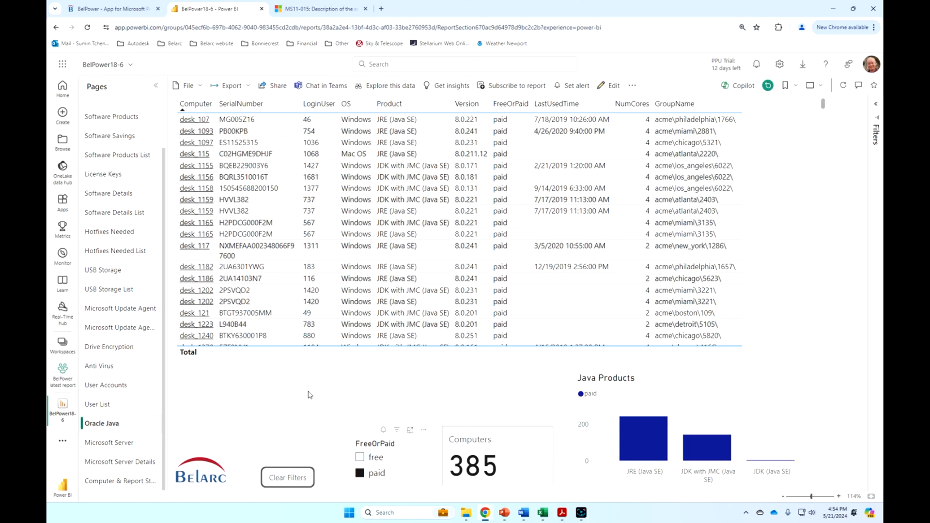
mouse_move(349, 415)
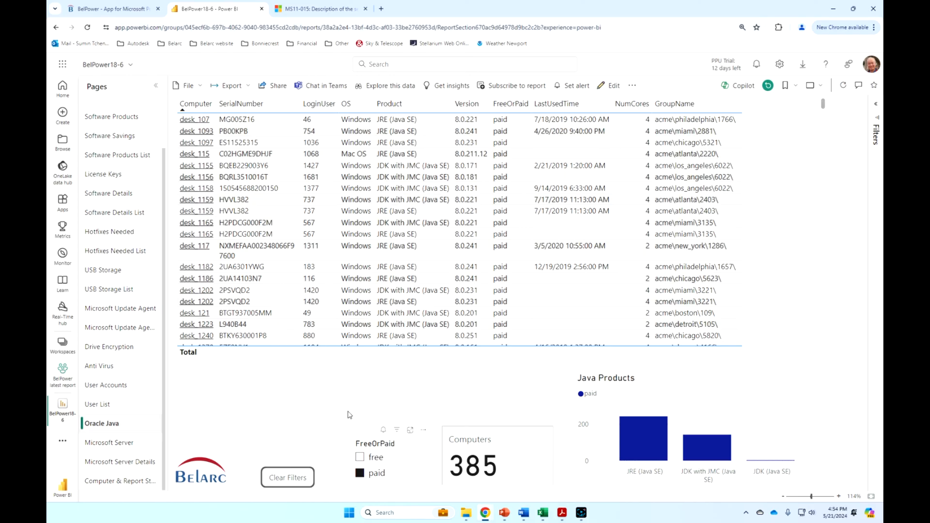
mouse_move(186, 427)
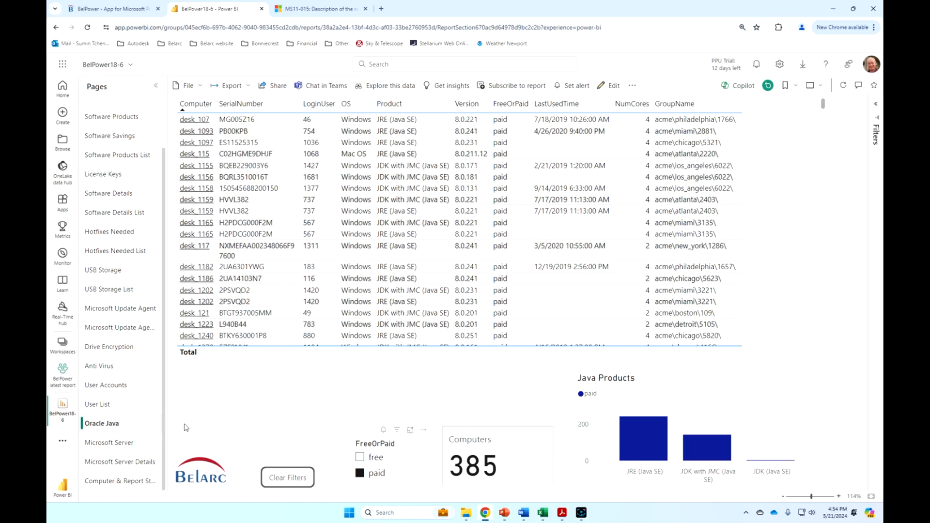
From the Microsoft Server page, drill through the core licenses bar to Microsoft Server Details
left_click(109, 442)
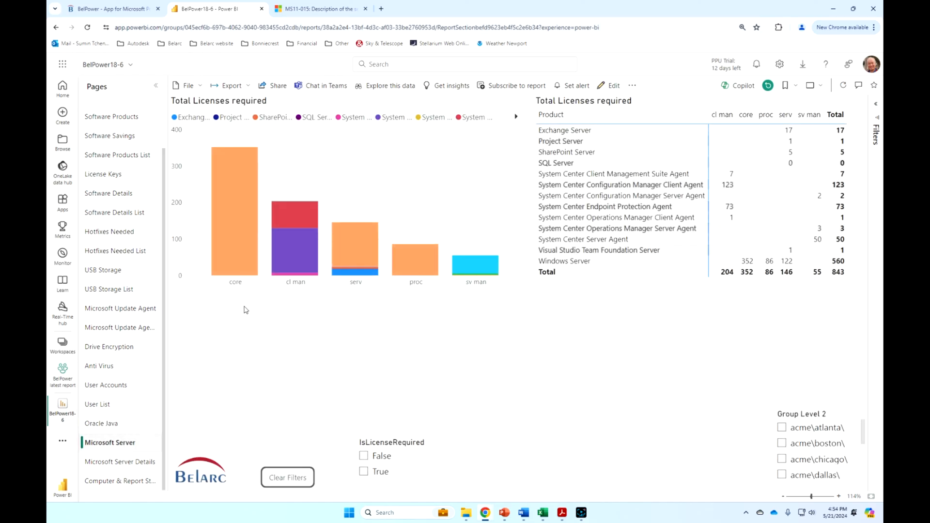
mouse_move(229, 301)
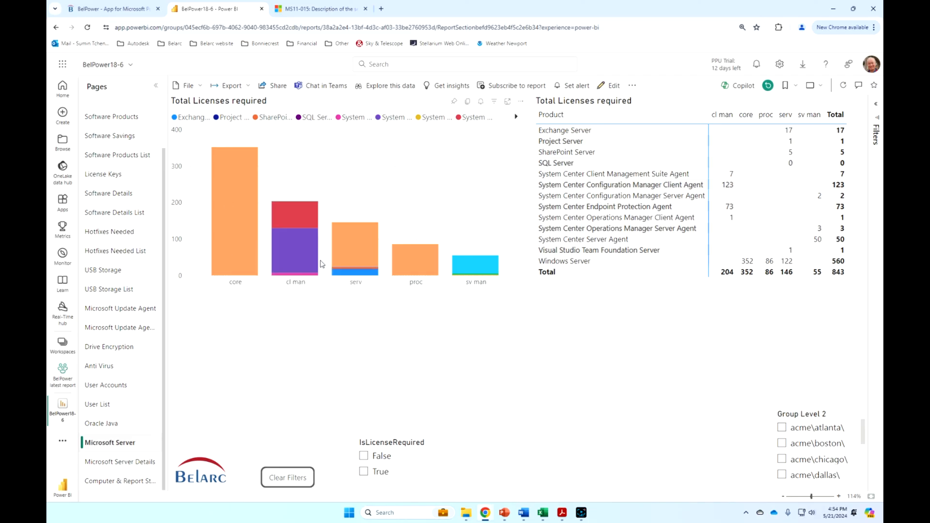
mouse_move(374, 257)
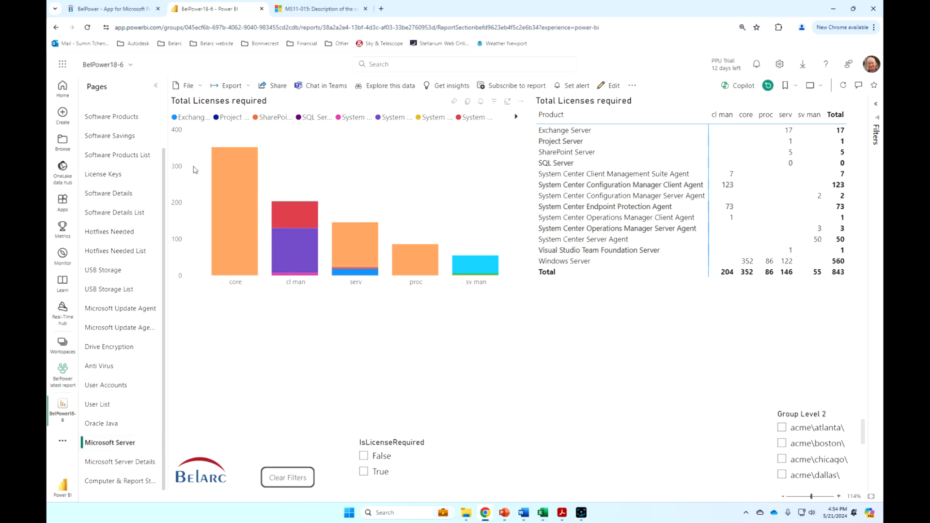
right_click(294, 220)
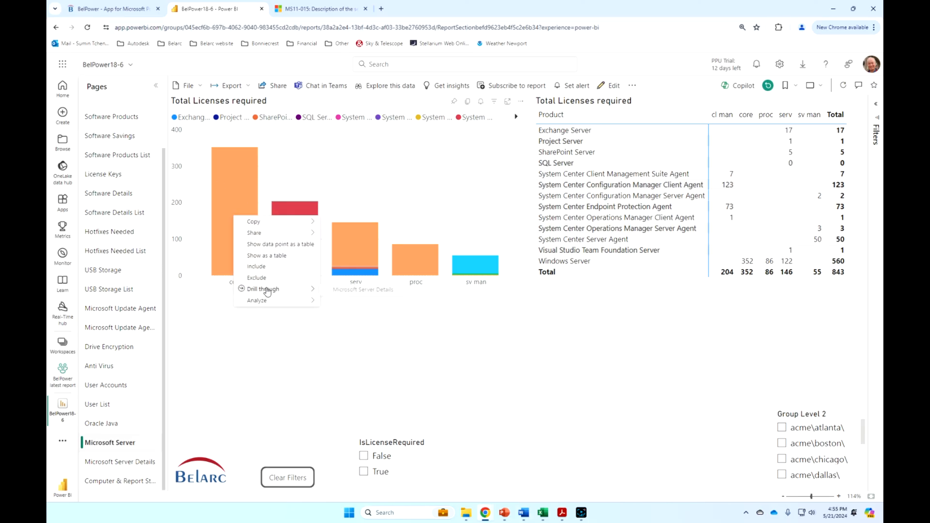
left_click(262, 288)
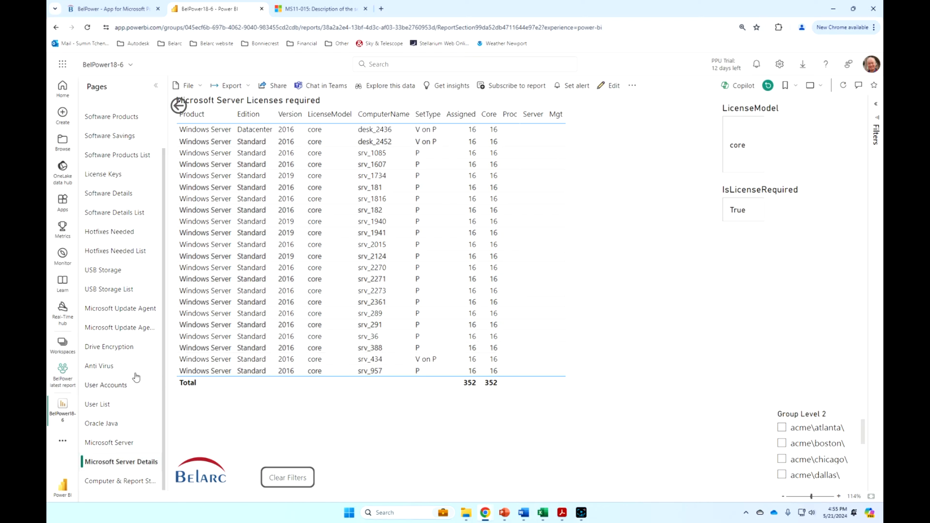
View the Computer & Report Status page, then return to the Dashboard page
left_click(120, 479)
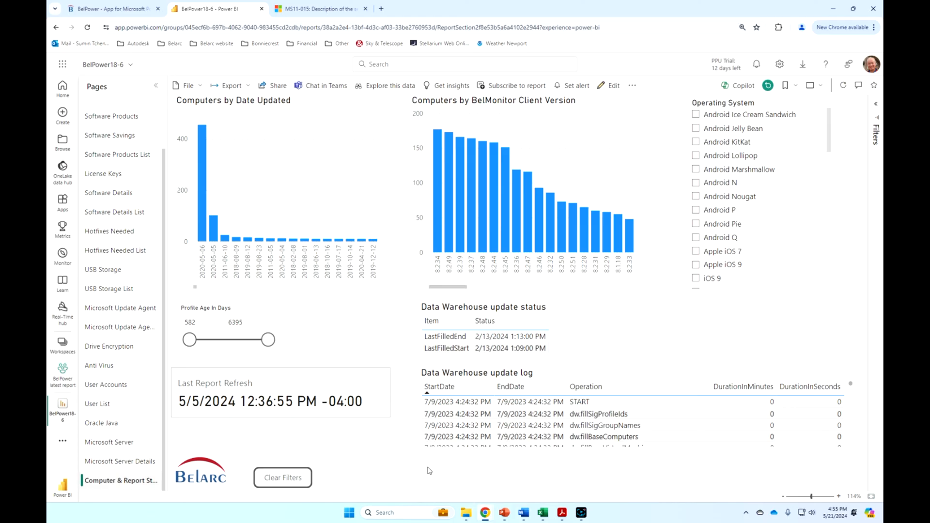
mouse_move(198, 128)
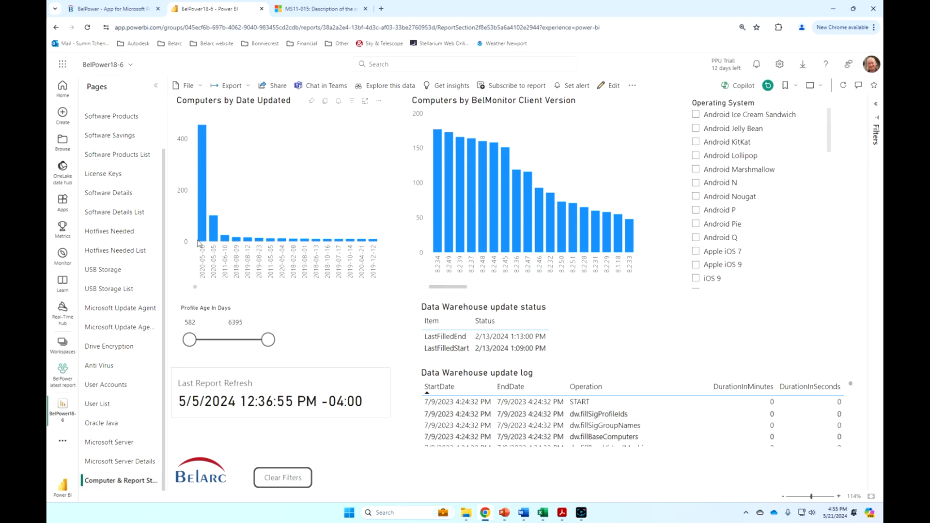
mouse_move(202, 240)
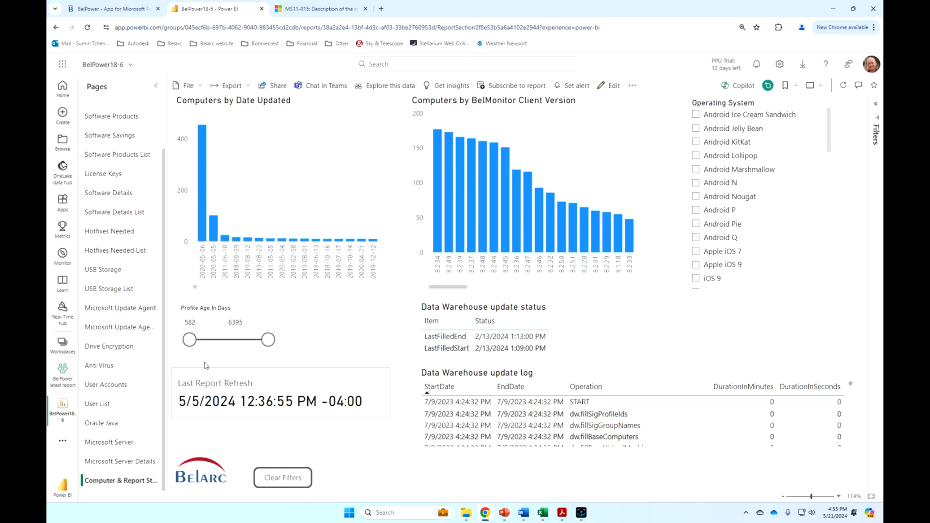
mouse_move(284, 360)
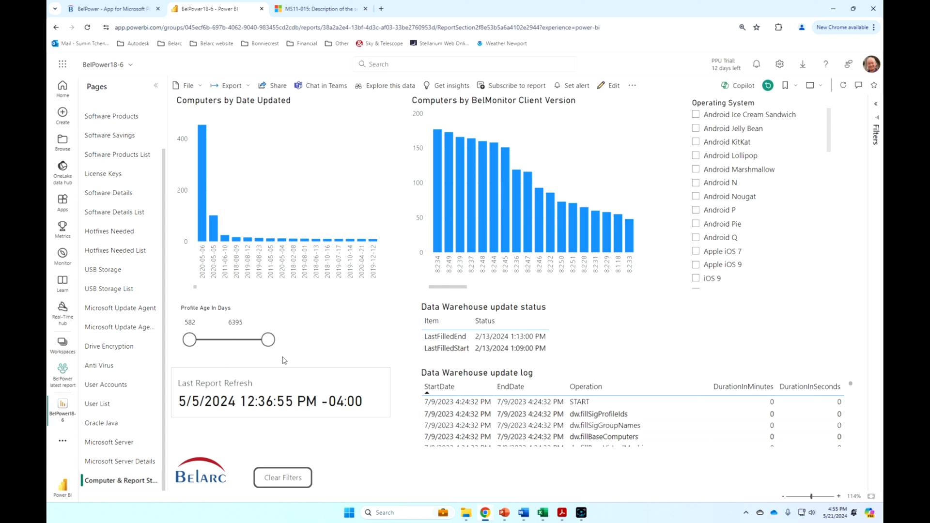
mouse_move(287, 348)
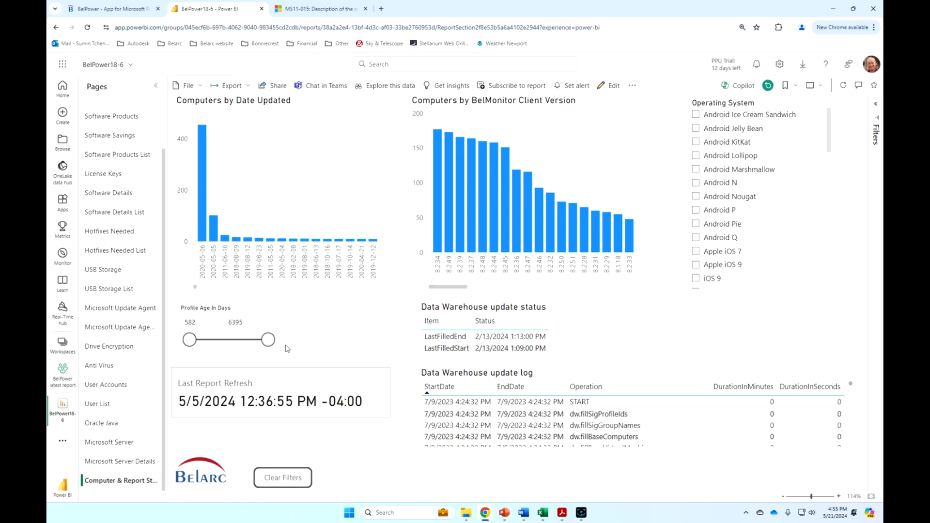
mouse_move(292, 354)
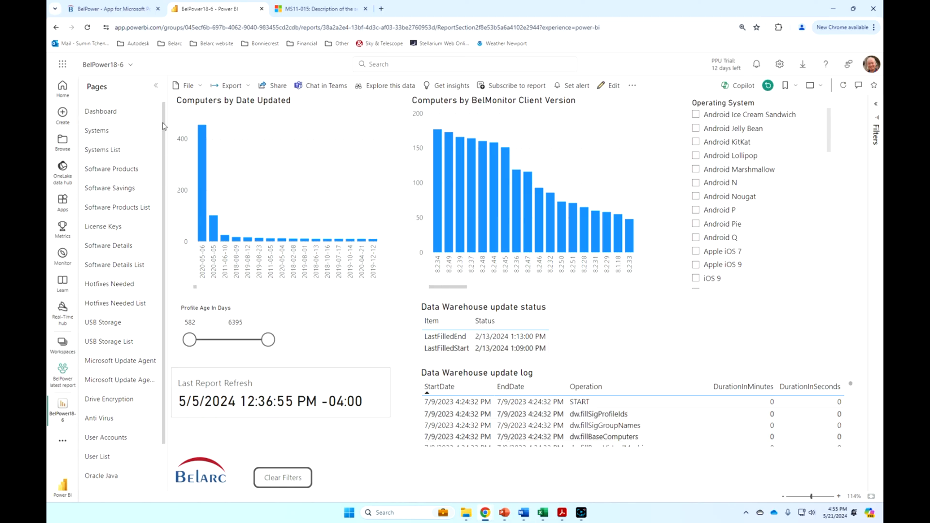
left_click(100, 111)
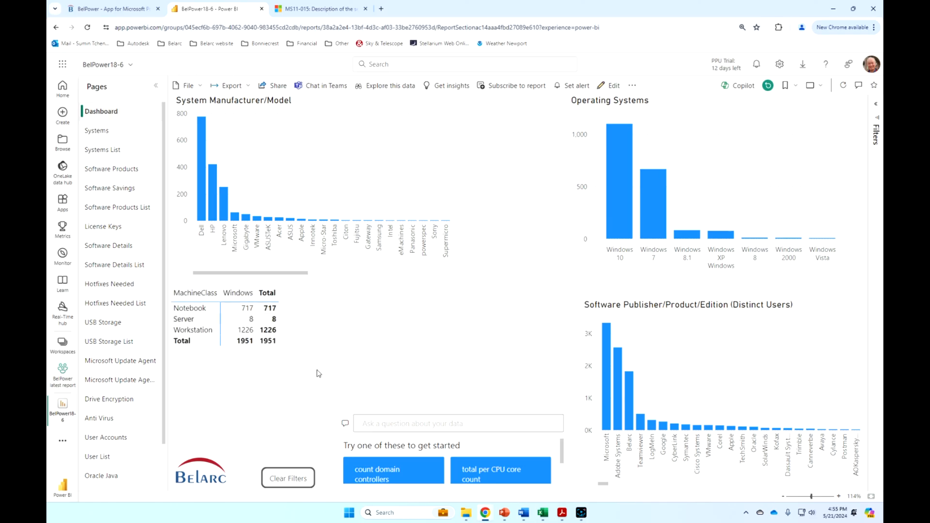